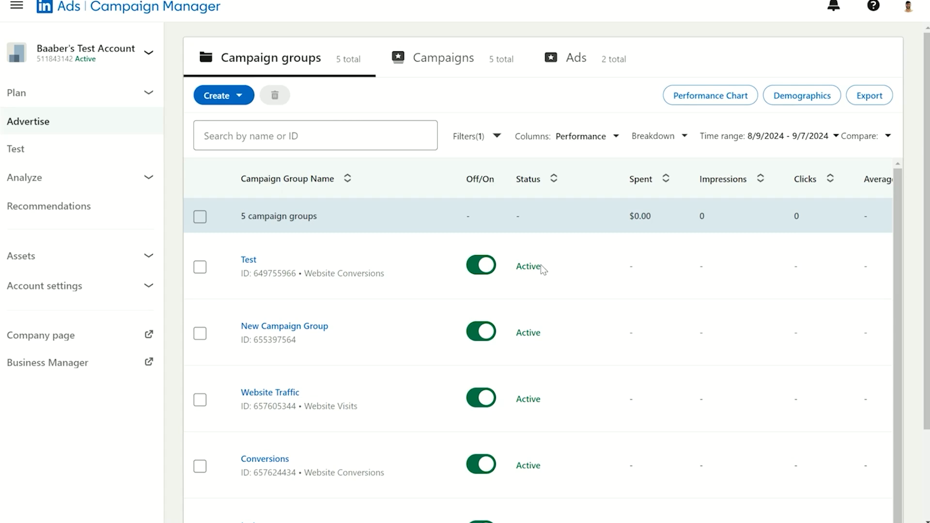
pyautogui.moveTo(81, 177)
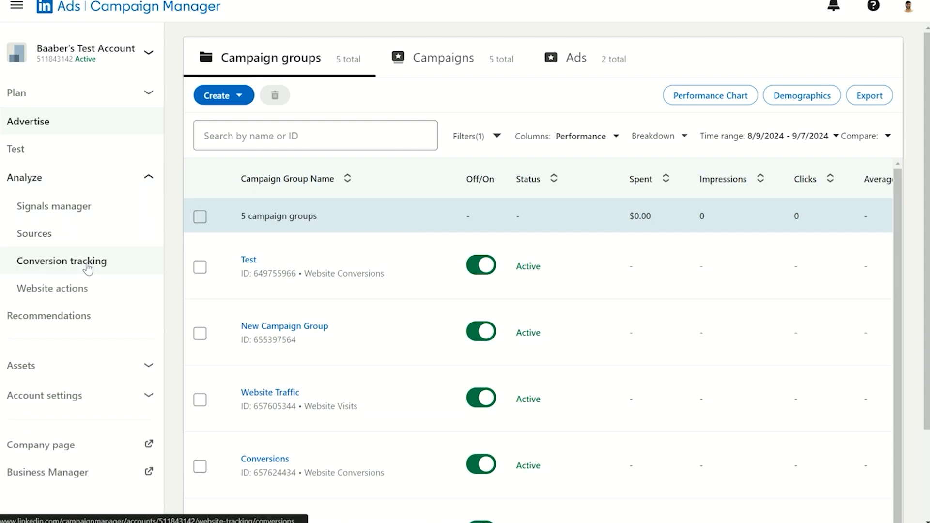
# Go to the Conversion tracking page from the Analyze section of the left nav.
pyautogui.click(61, 261)
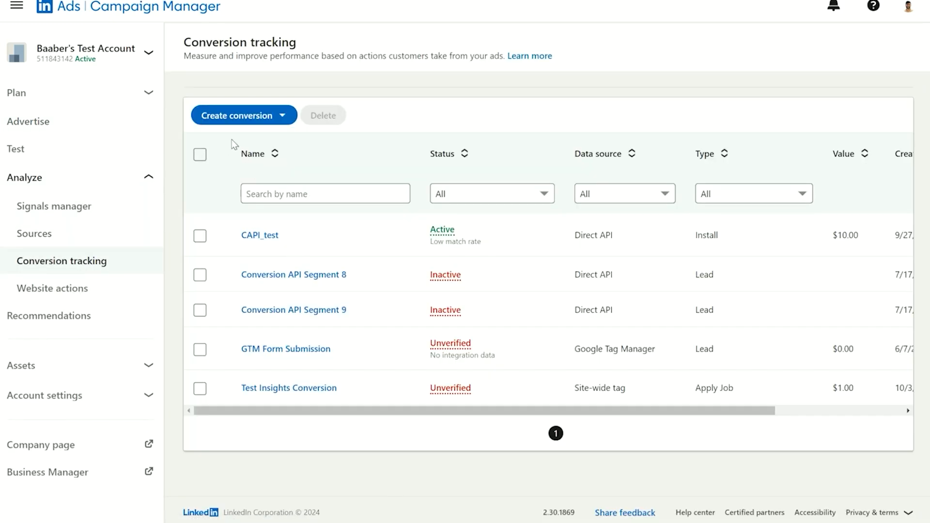
pyautogui.moveTo(243, 118)
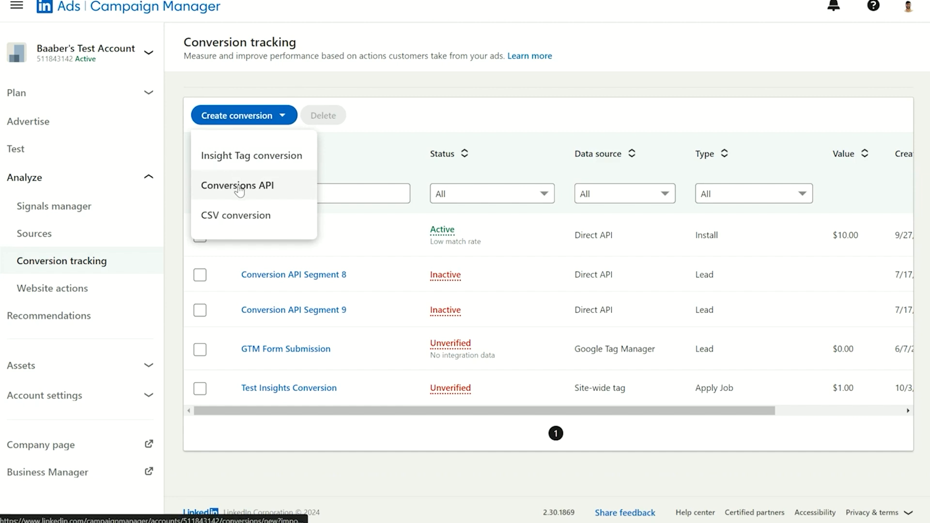
# Start a Conversions API conversion named 'CAPI Lead' with Lead as its conversion behavior.
pyautogui.click(236, 185)
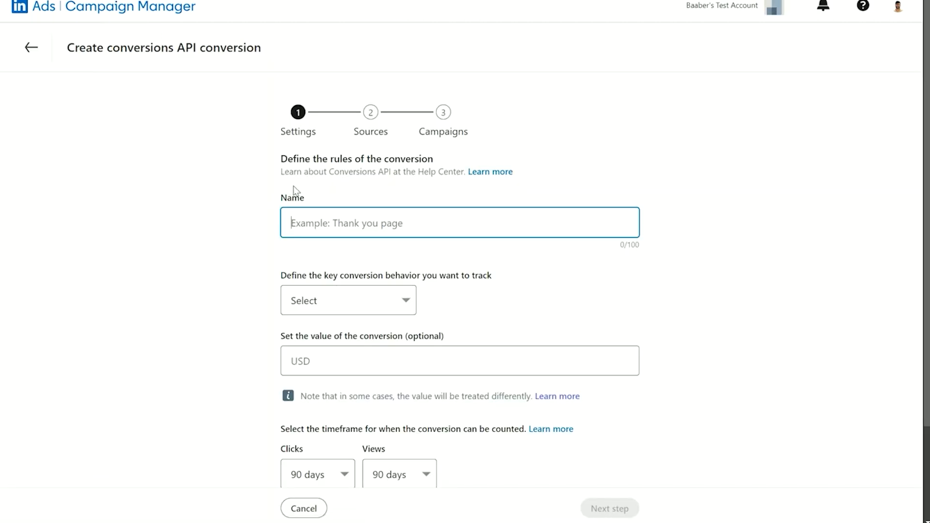
pyautogui.moveTo(323, 194)
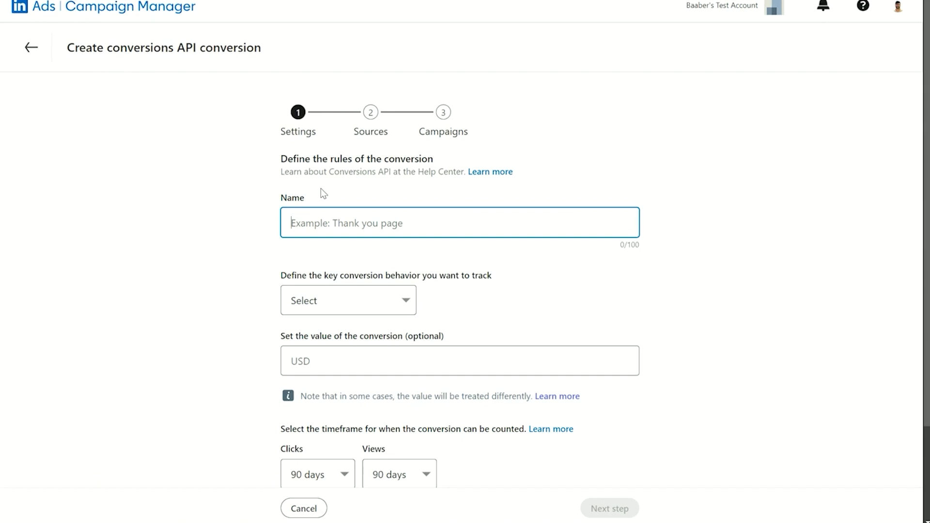
pyautogui.write('CAPI')
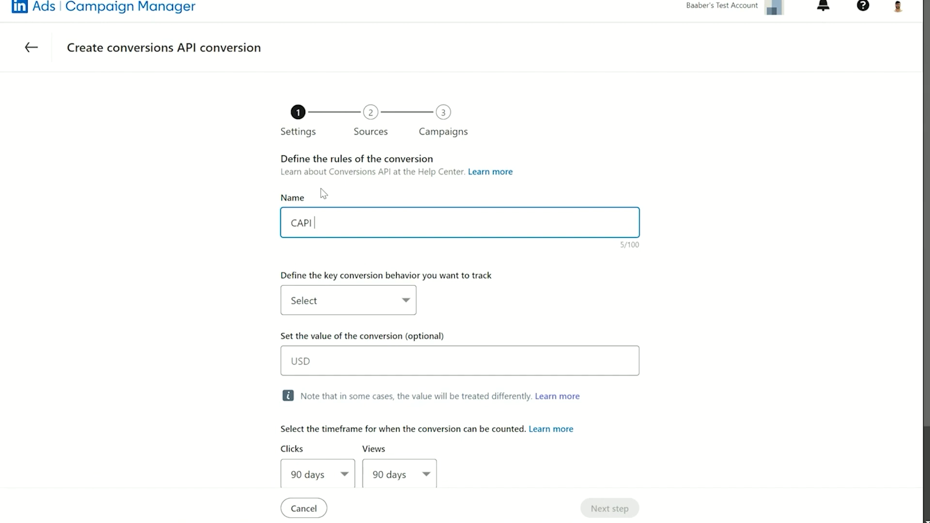
pyautogui.write('Lead')
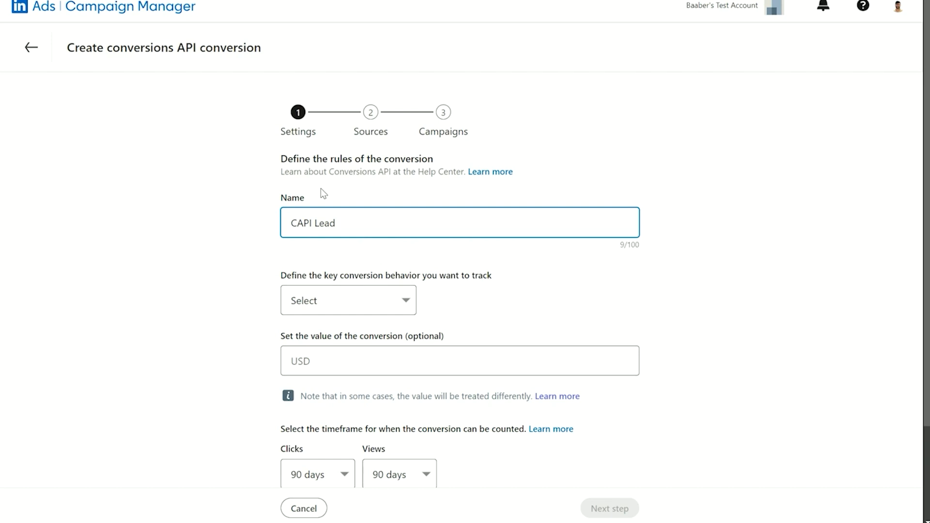
pyautogui.moveTo(362, 299)
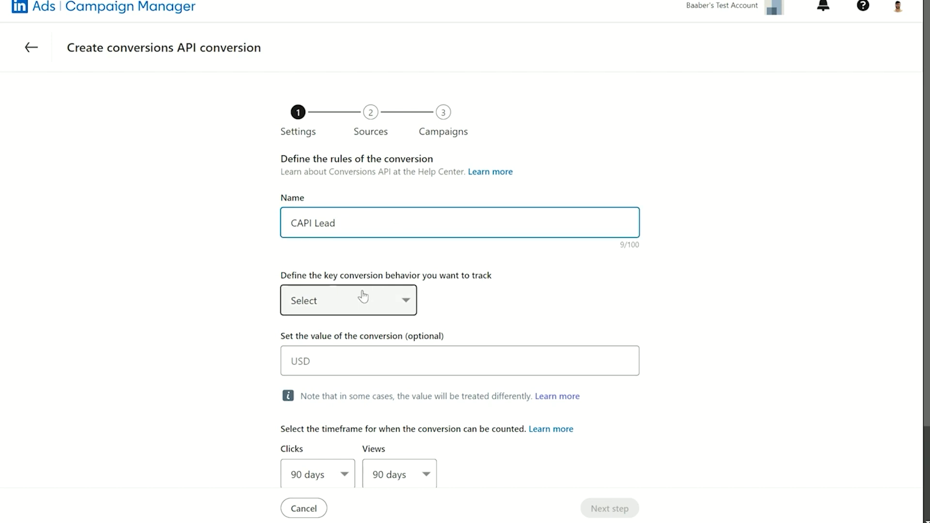
pyautogui.click(348, 300)
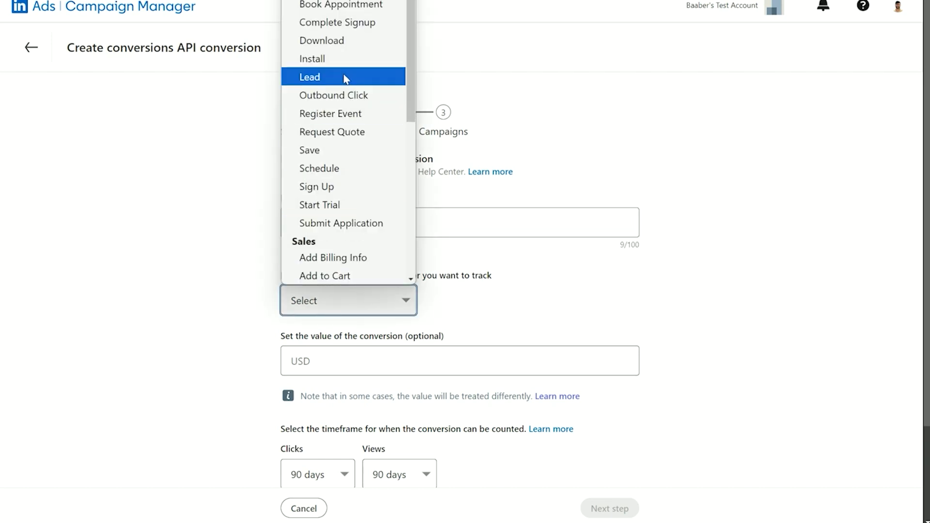
pyautogui.click(310, 76)
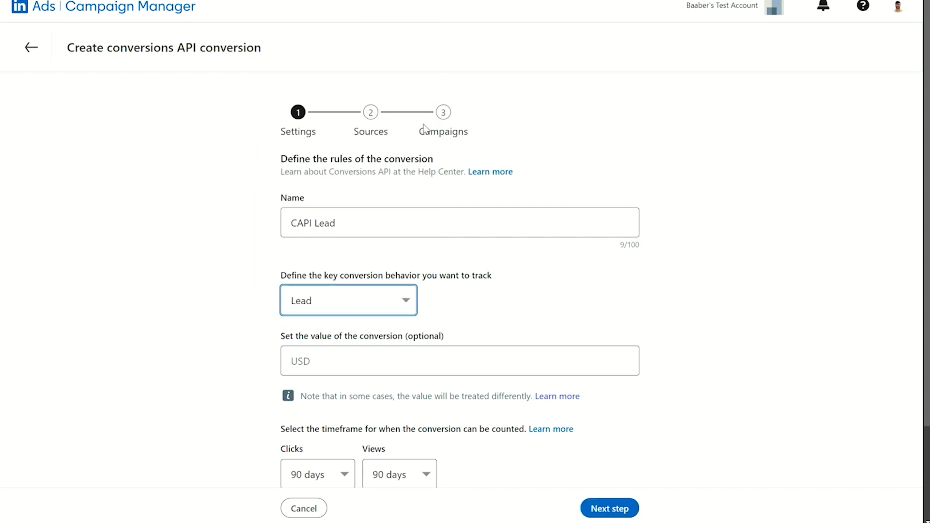
pyautogui.moveTo(683, 320)
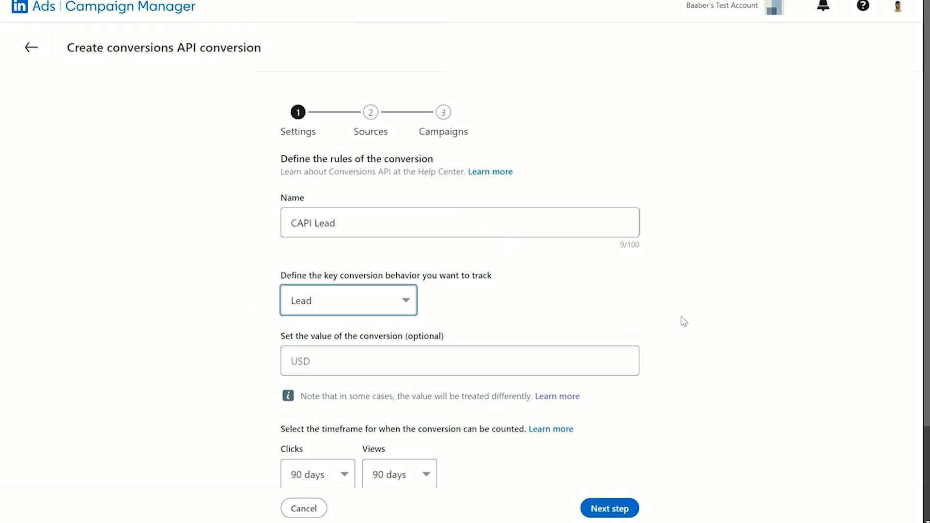
pyautogui.scroll(-3)
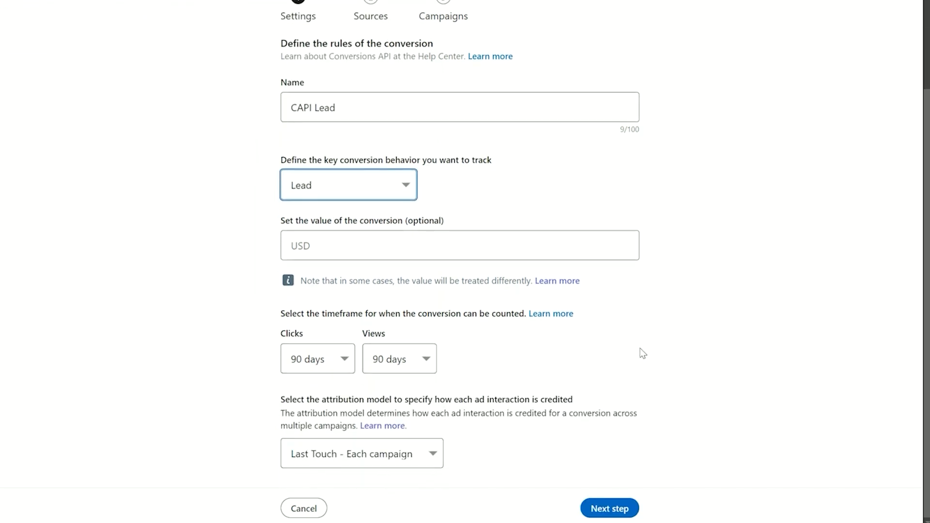
pyautogui.moveTo(616, 362)
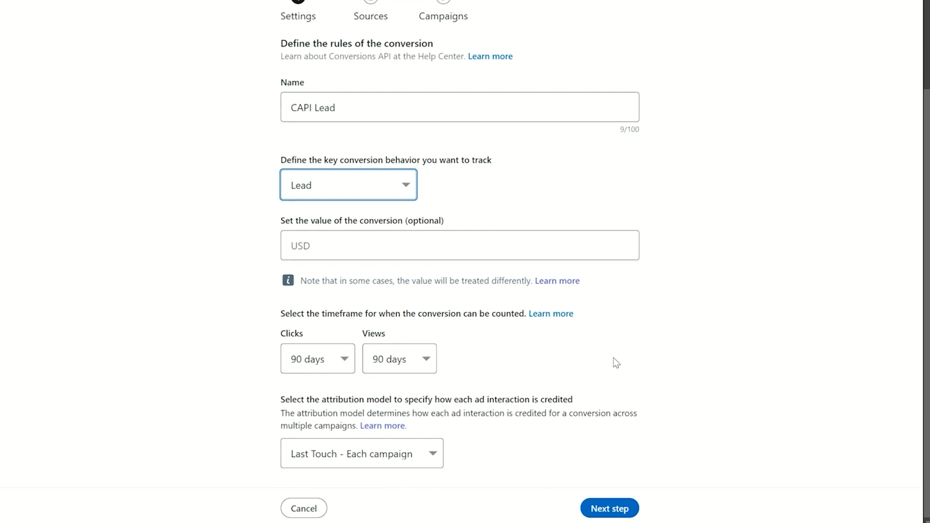
pyautogui.moveTo(531, 350)
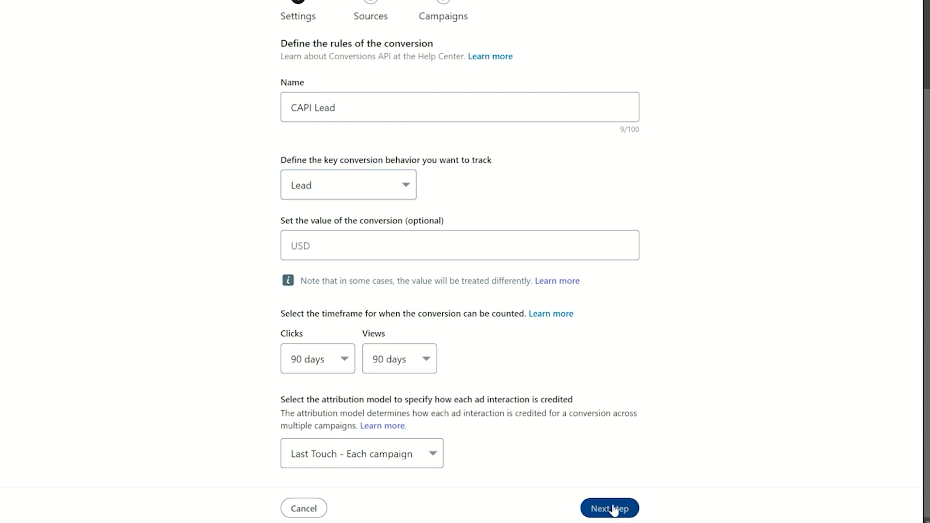
# Choose Zapier as the data source integration and continue to the Campaigns step.
pyautogui.click(608, 509)
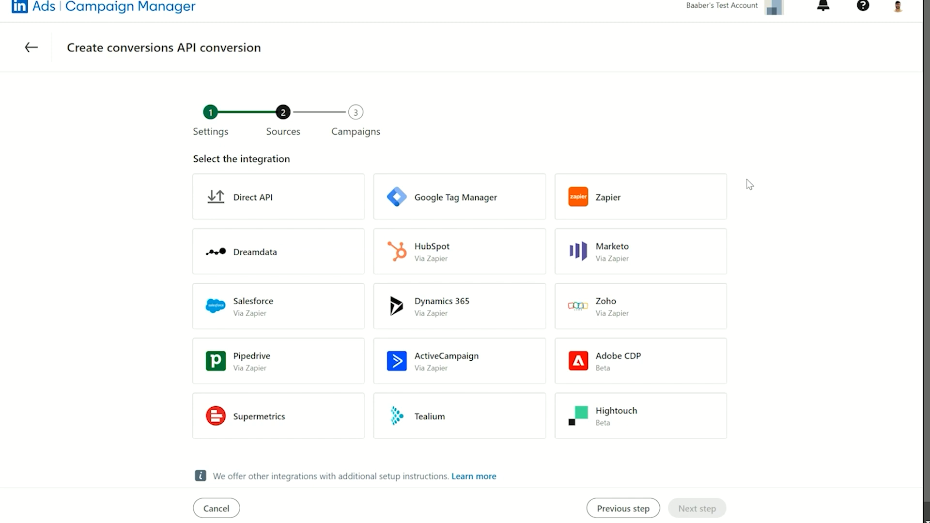
pyautogui.moveTo(427, 272)
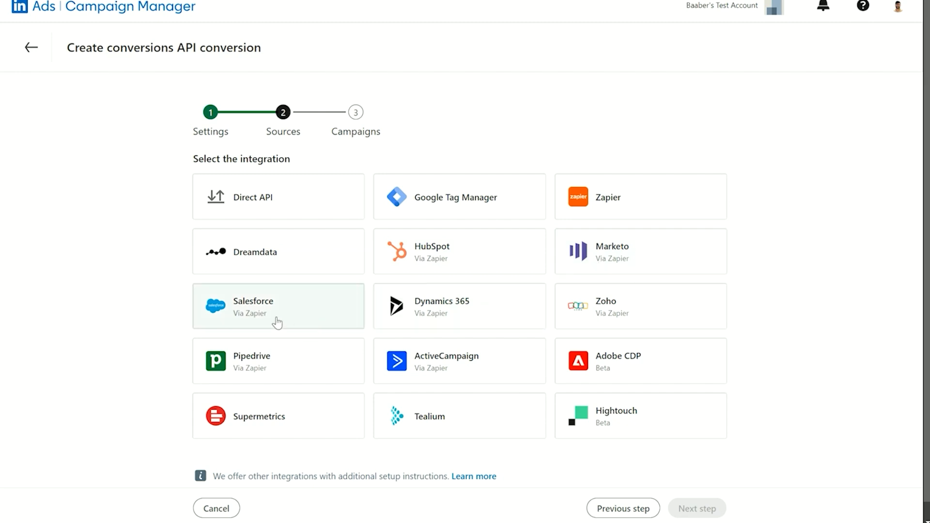
pyautogui.moveTo(459, 306)
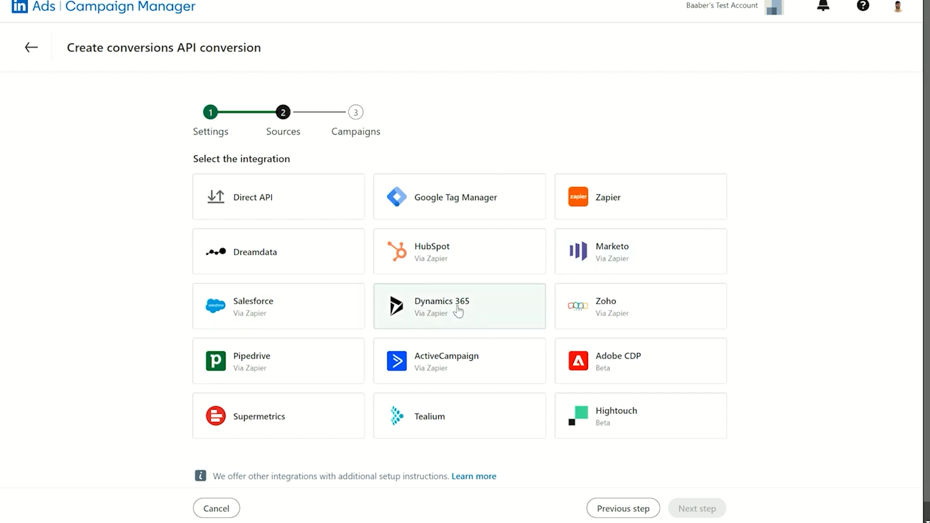
pyautogui.moveTo(624, 311)
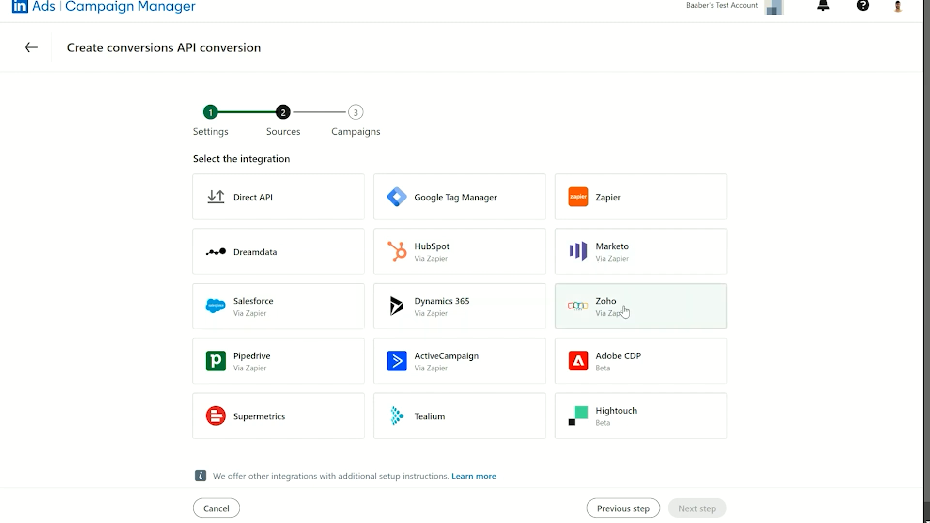
pyautogui.moveTo(462, 366)
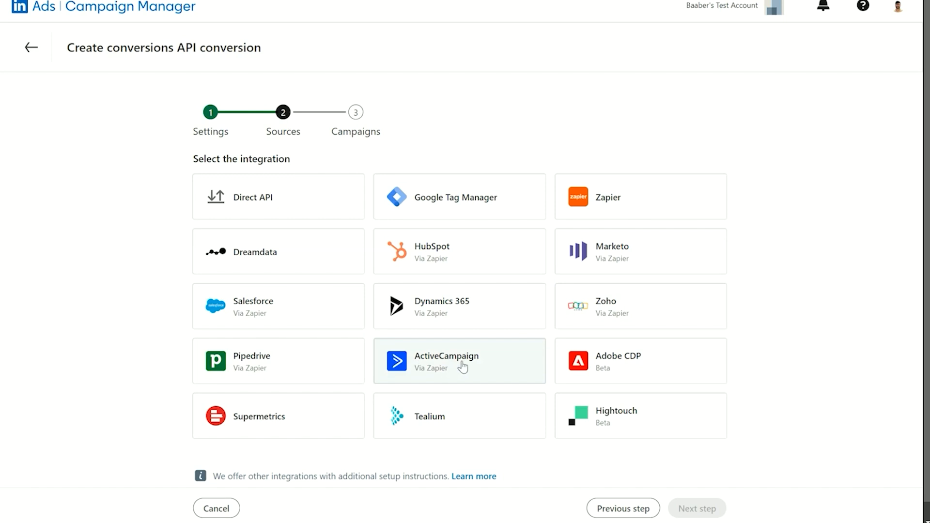
pyautogui.moveTo(614, 200)
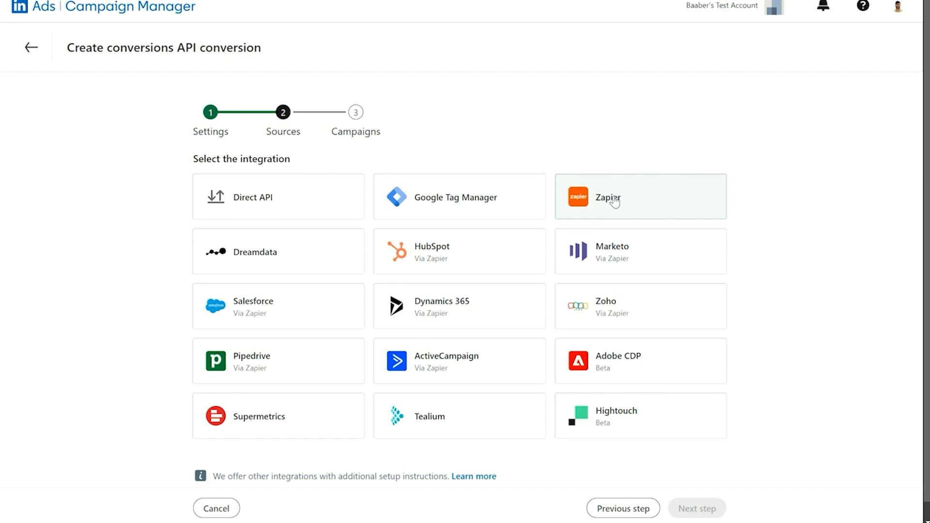
pyautogui.click(607, 197)
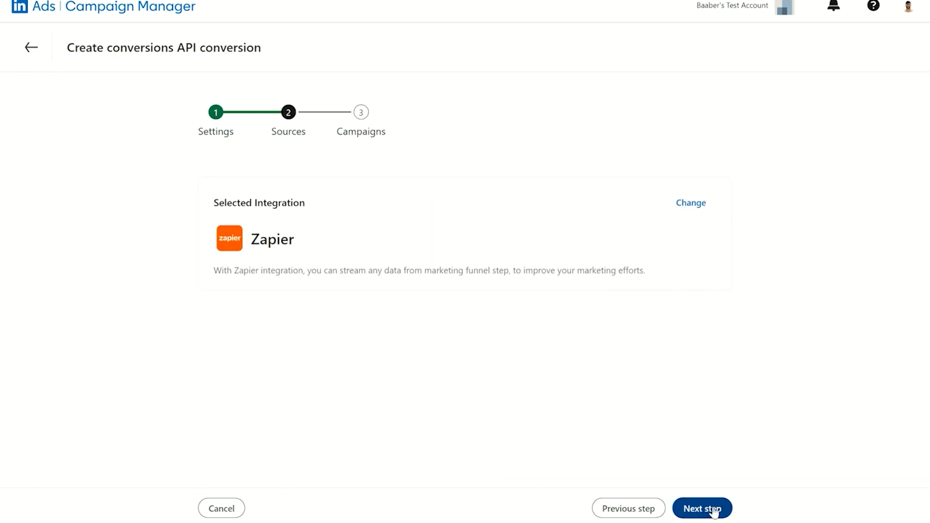
pyautogui.click(701, 509)
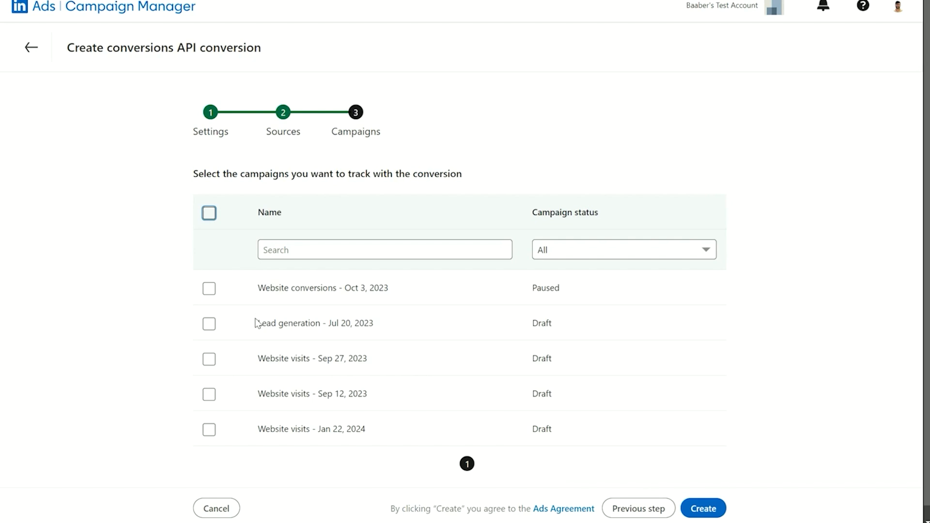
pyautogui.moveTo(343, 334)
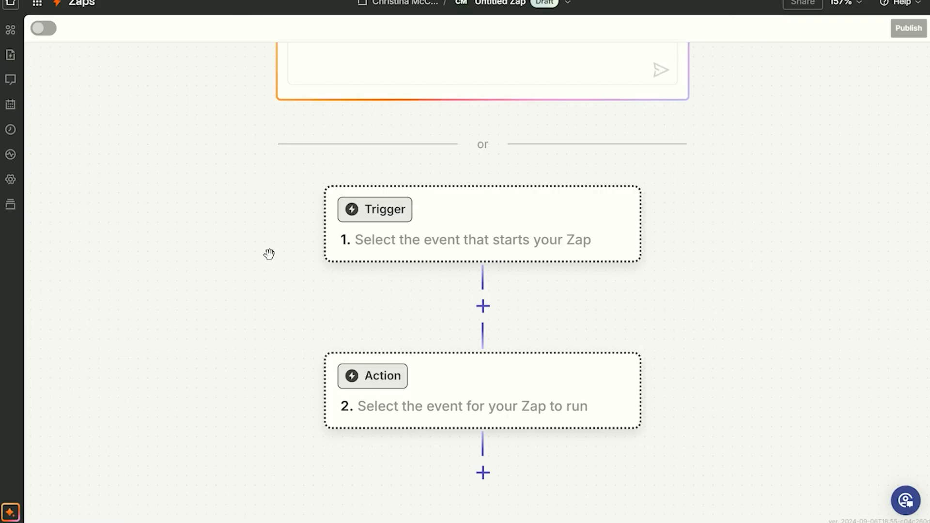
pyautogui.moveTo(368, 248)
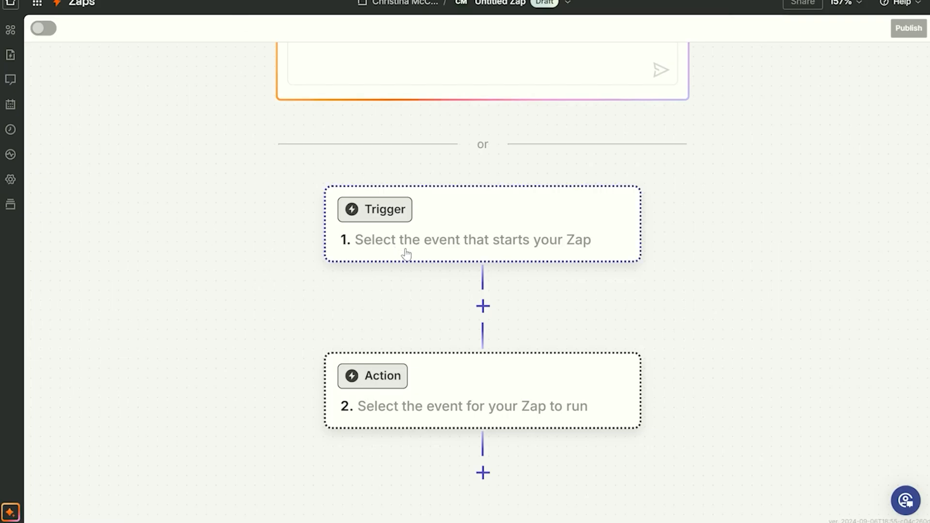
pyautogui.moveTo(420, 341)
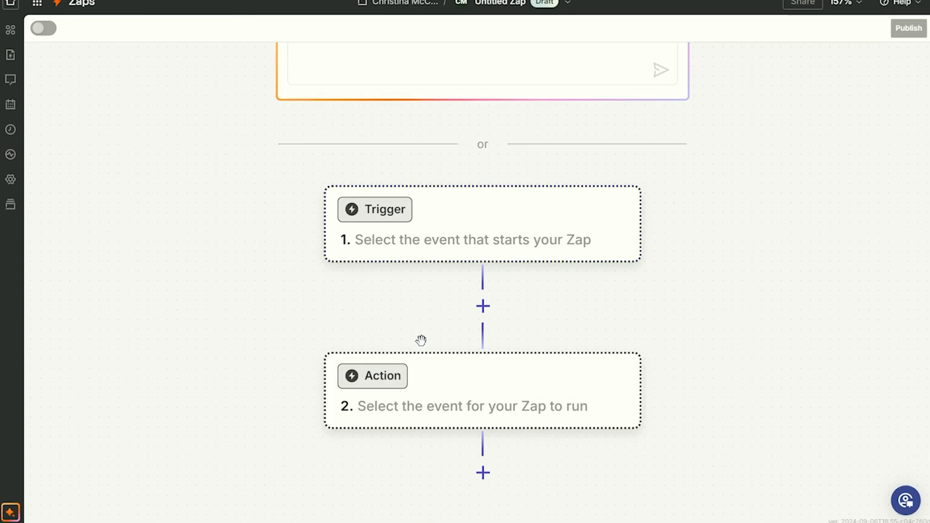
pyautogui.moveTo(438, 374)
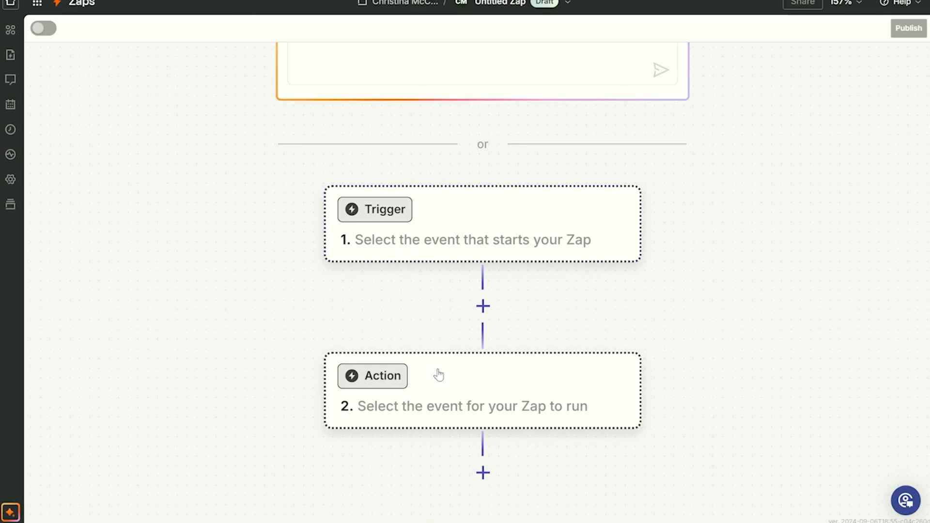
pyautogui.moveTo(448, 389)
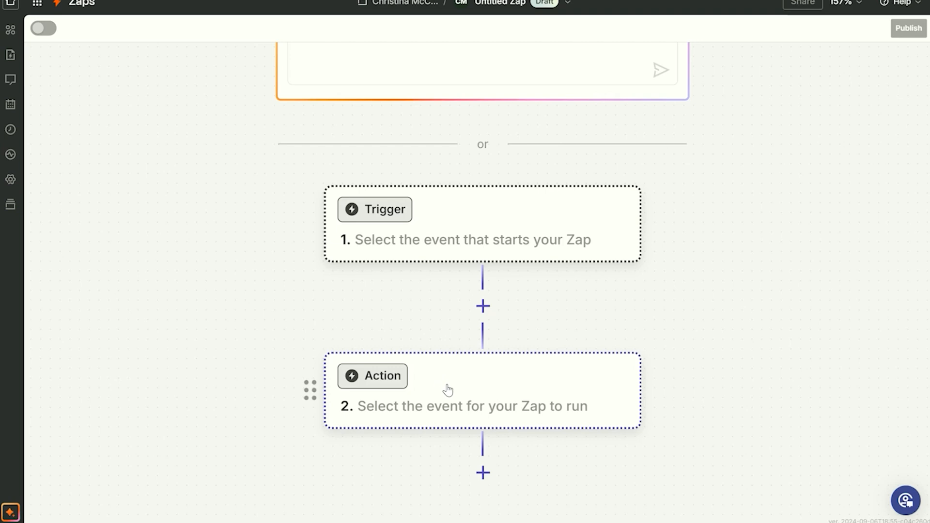
pyautogui.moveTo(453, 389)
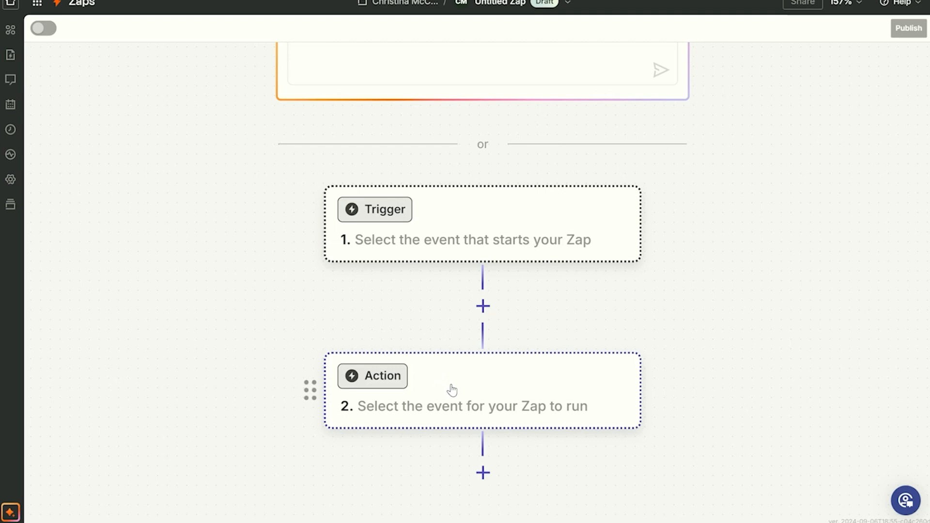
pyautogui.moveTo(462, 402)
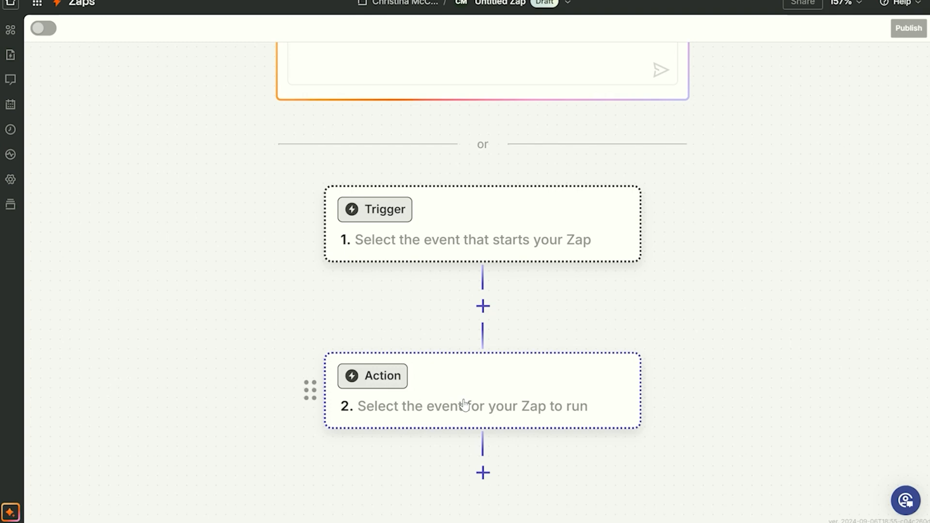
pyautogui.moveTo(447, 408)
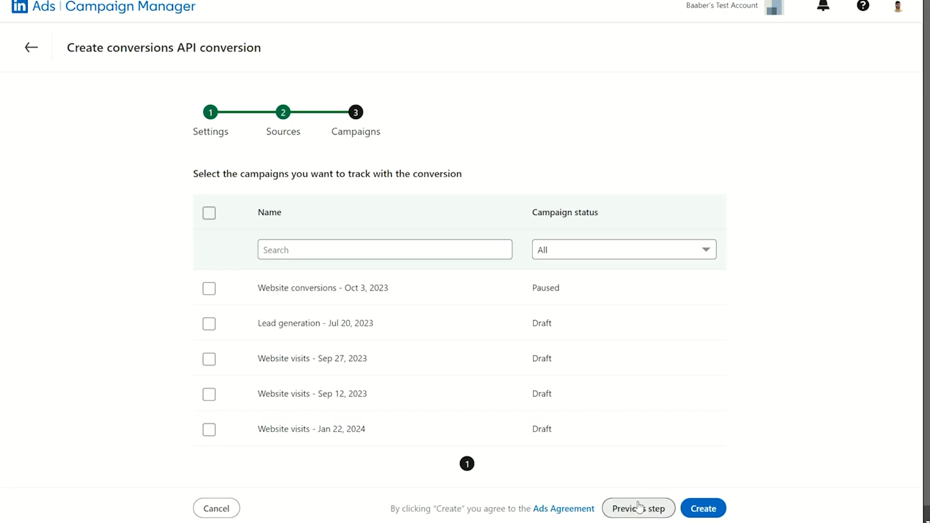
# Return to Sources and swap the Zapier integration for Salesforce (Via Zapier).
pyautogui.click(639, 508)
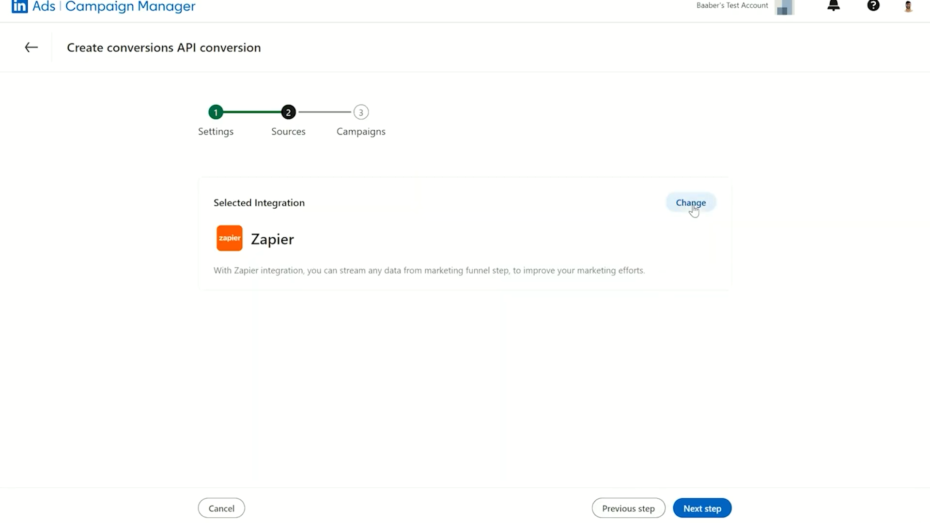
pyautogui.click(690, 203)
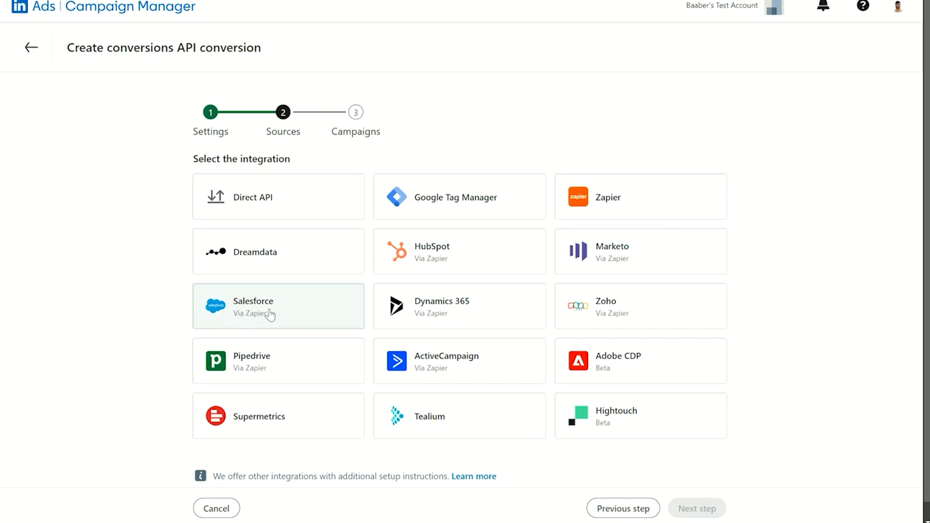
pyautogui.moveTo(288, 314)
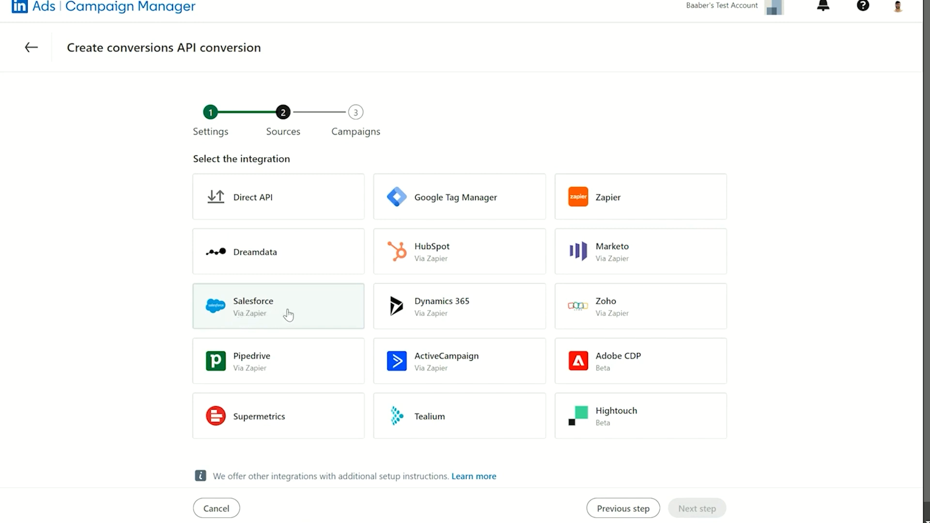
pyautogui.click(277, 306)
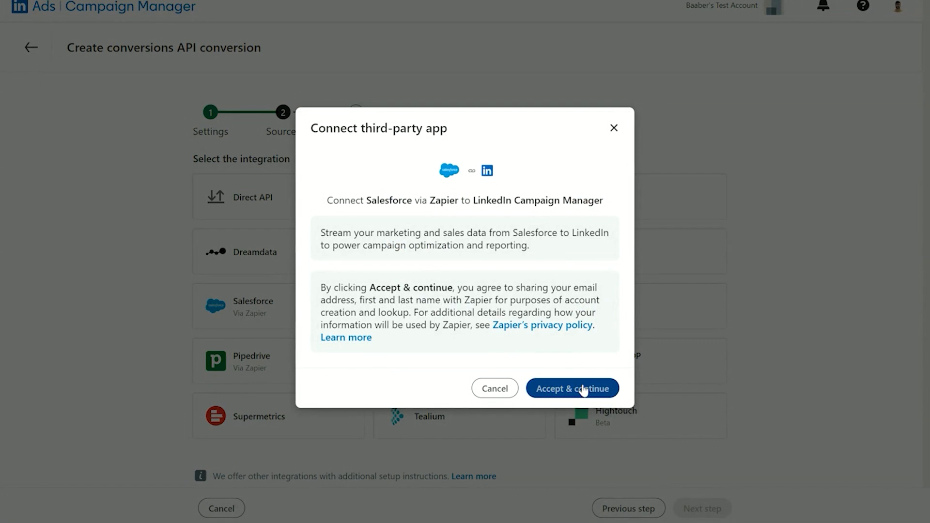
# Accept the consent and authorize LinkedIn Conversions on the logged-in Zapier account.
pyautogui.click(571, 388)
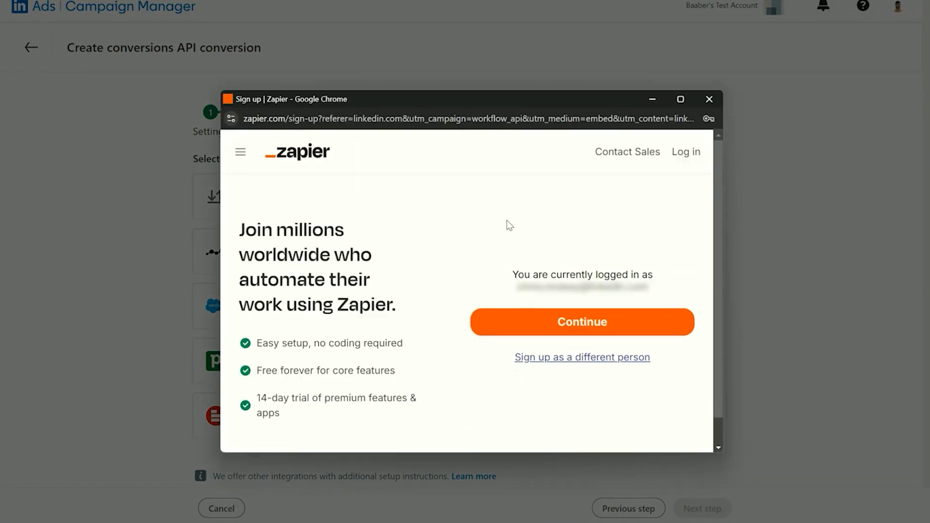
pyautogui.moveTo(513, 221)
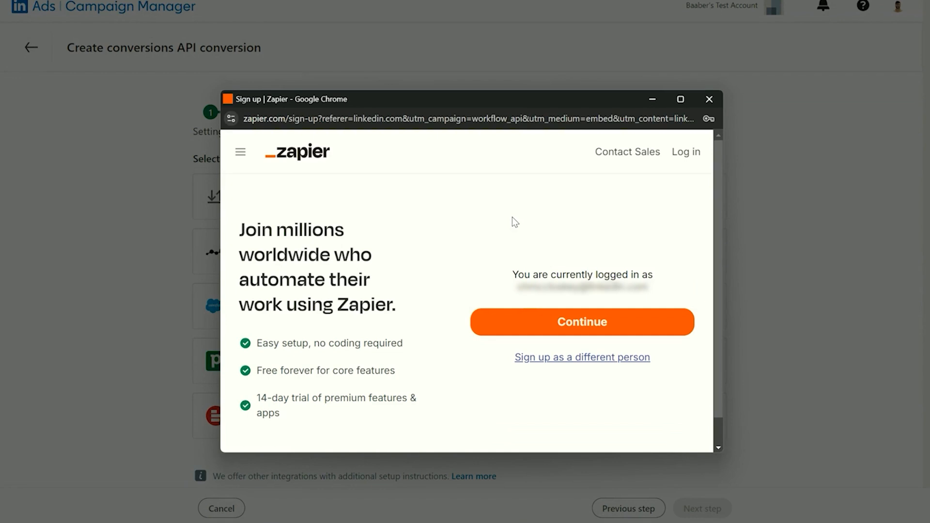
pyautogui.moveTo(511, 222)
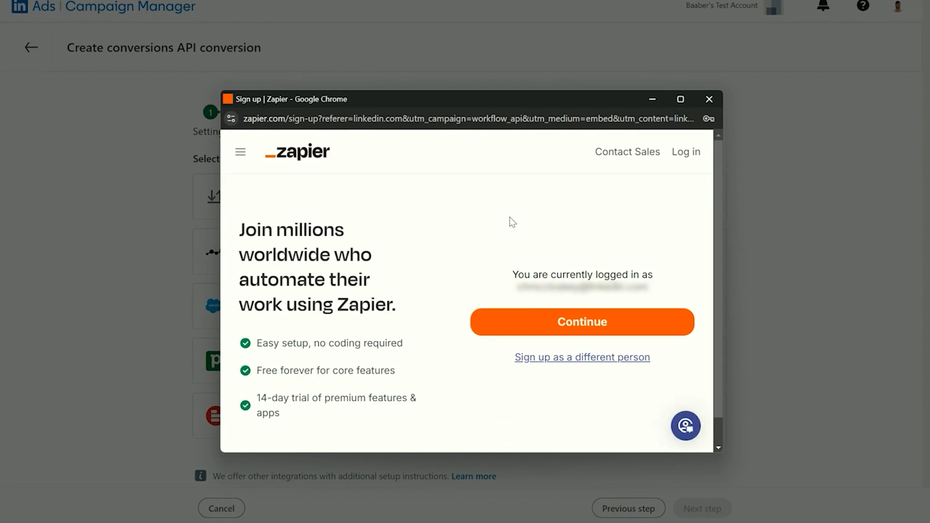
pyautogui.moveTo(544, 264)
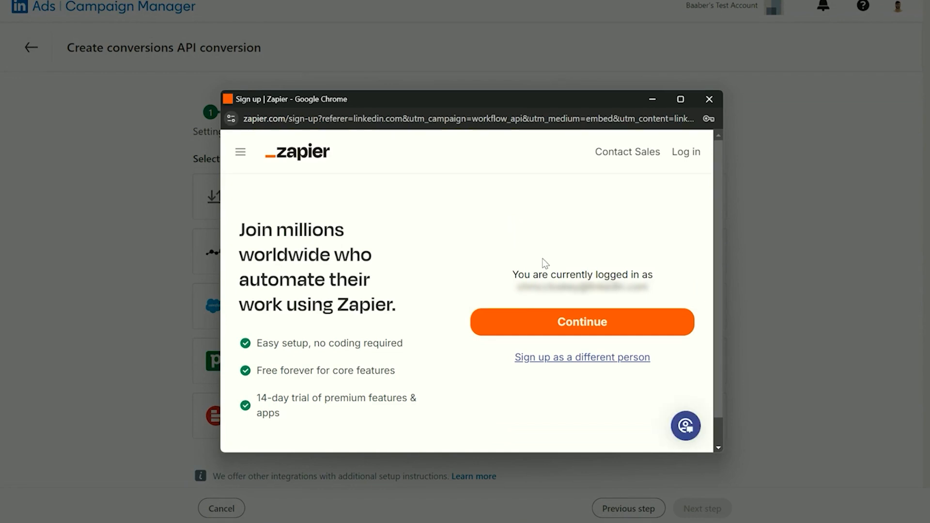
pyautogui.moveTo(582, 322)
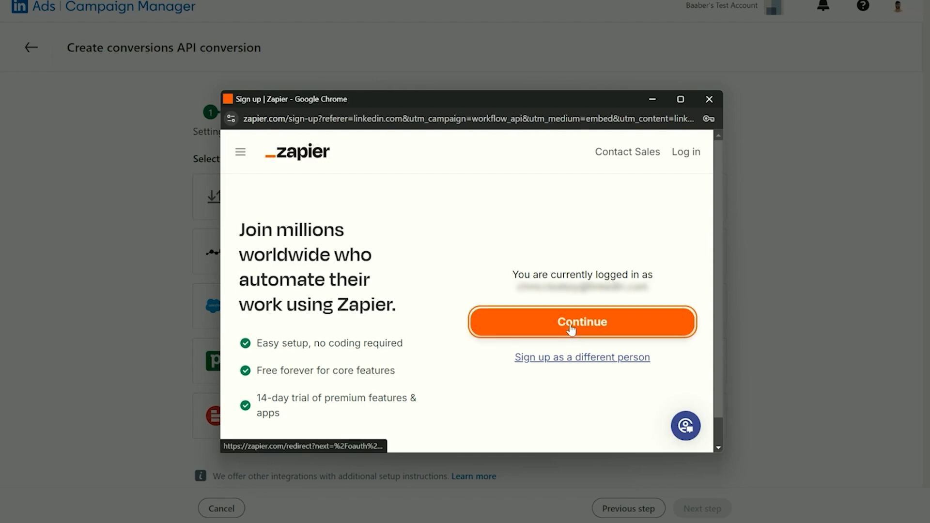
pyautogui.click(582, 322)
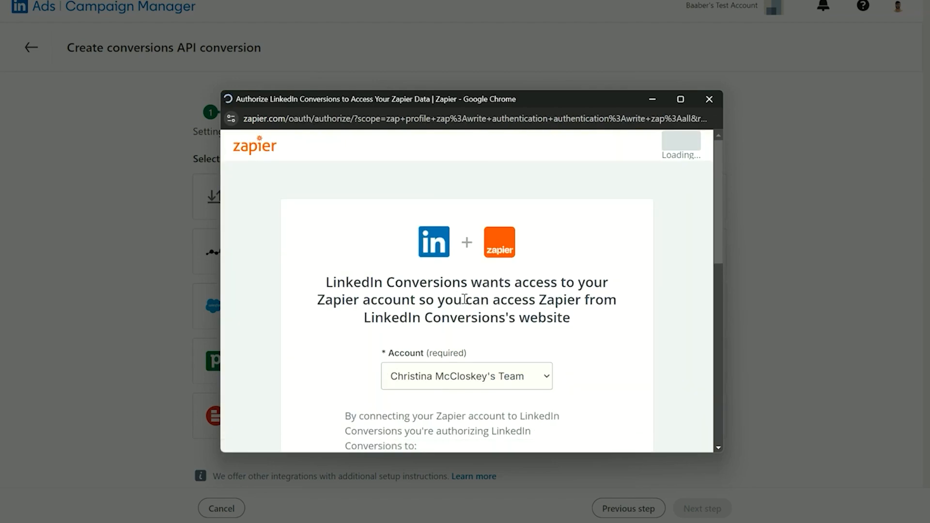
pyautogui.scroll(-3)
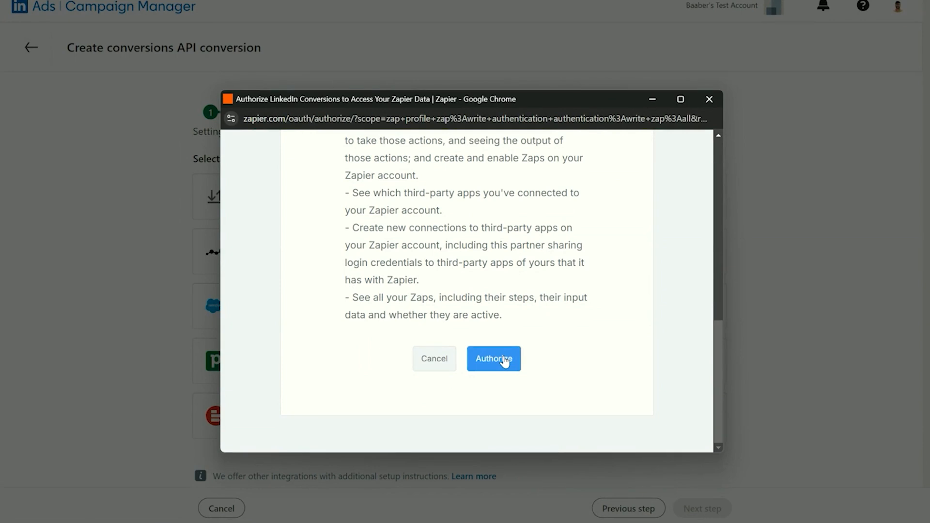
pyautogui.click(493, 359)
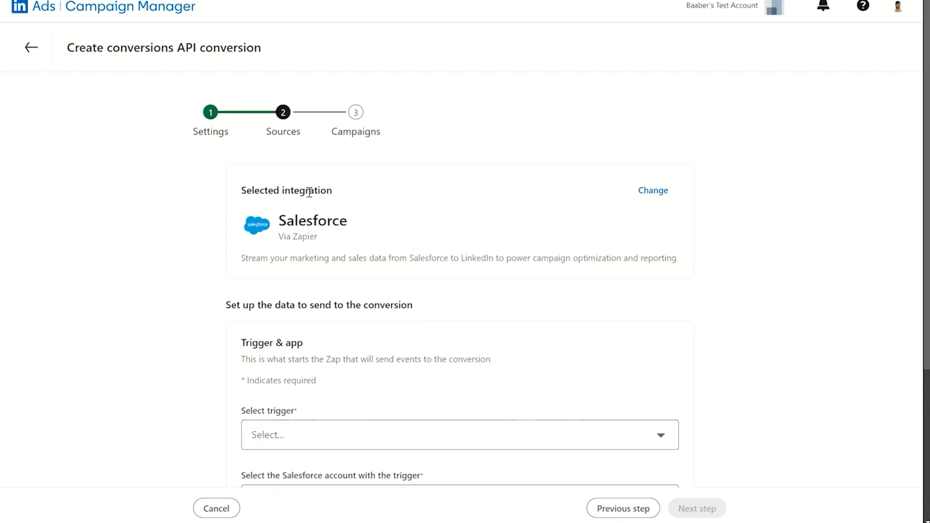
pyautogui.moveTo(298, 238)
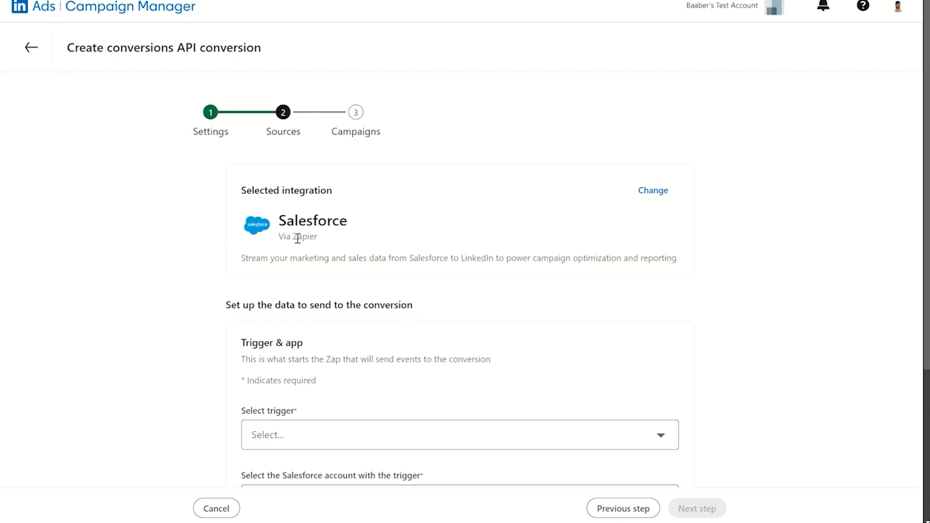
pyautogui.moveTo(326, 278)
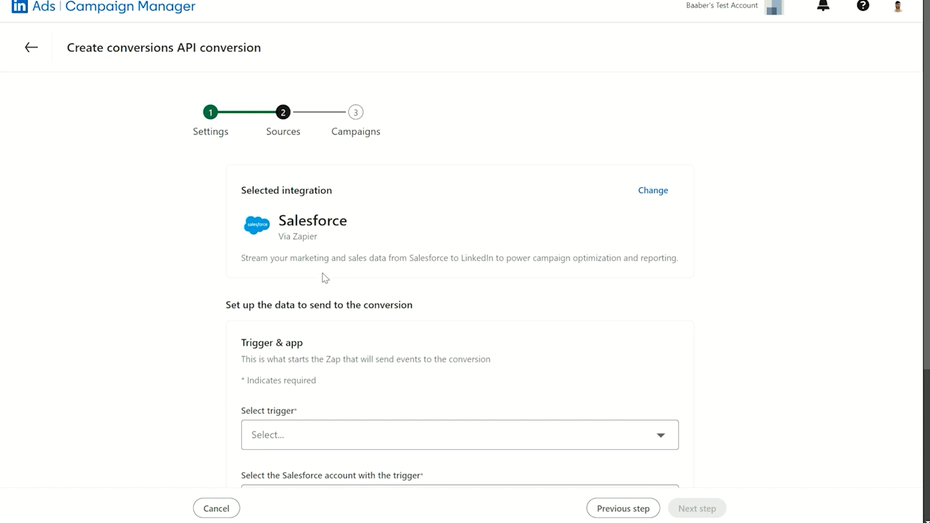
# Set the Salesforce trigger to New Lead using the existing connected Salesforce account.
pyautogui.scroll(-3)
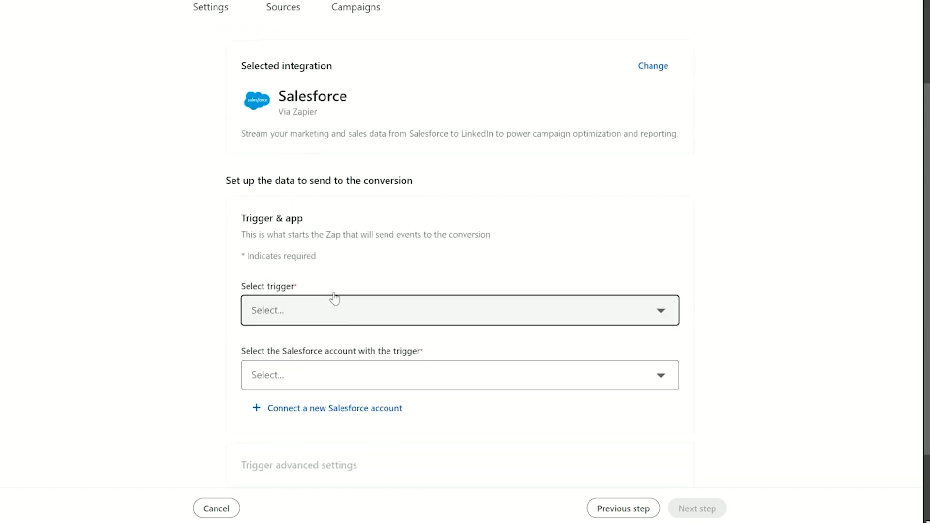
pyautogui.moveTo(327, 282)
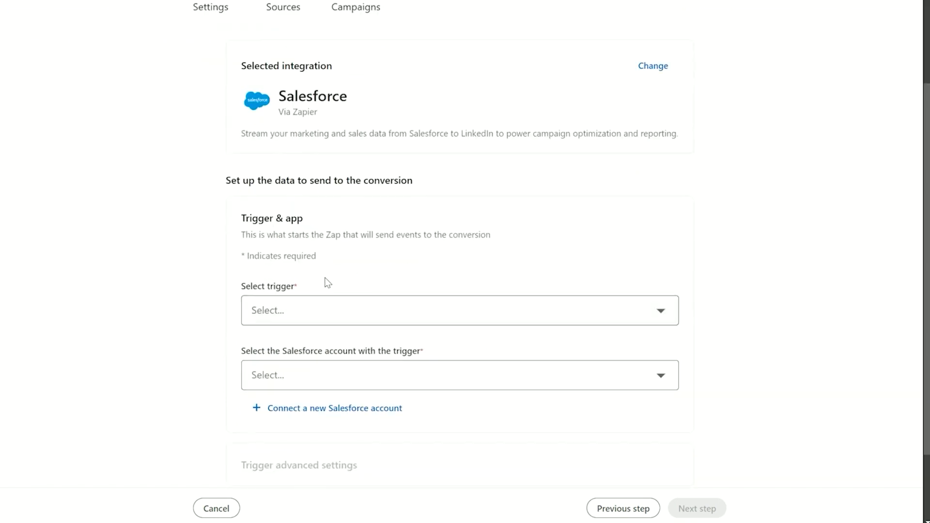
pyautogui.moveTo(346, 284)
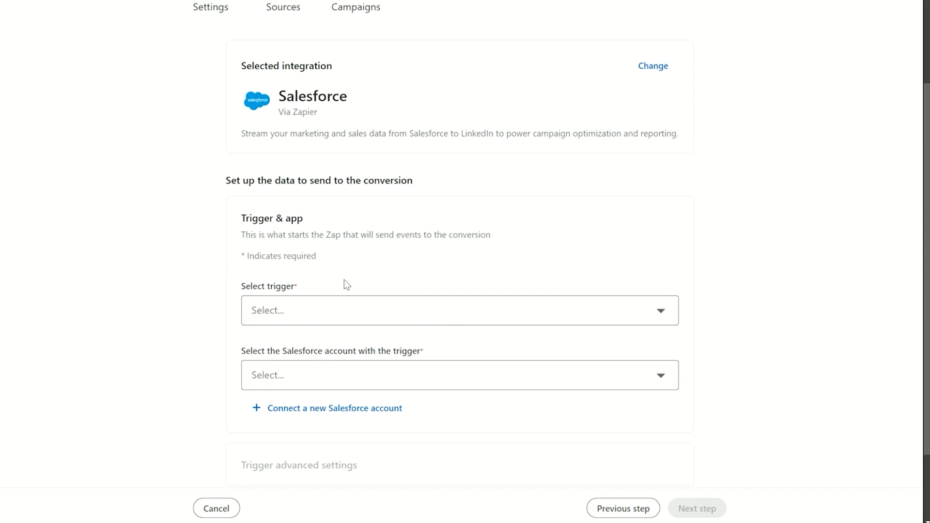
pyautogui.moveTo(354, 288)
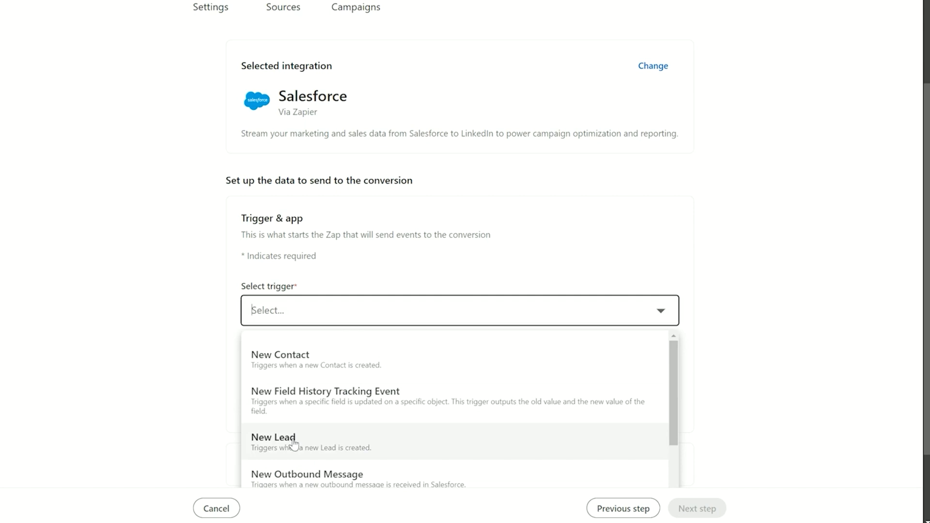
pyautogui.click(273, 437)
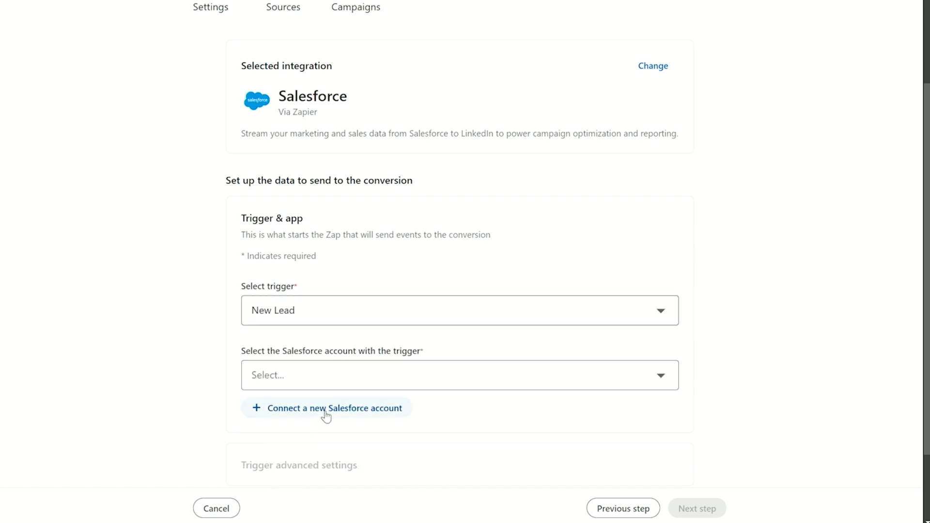
pyautogui.scroll(-3)
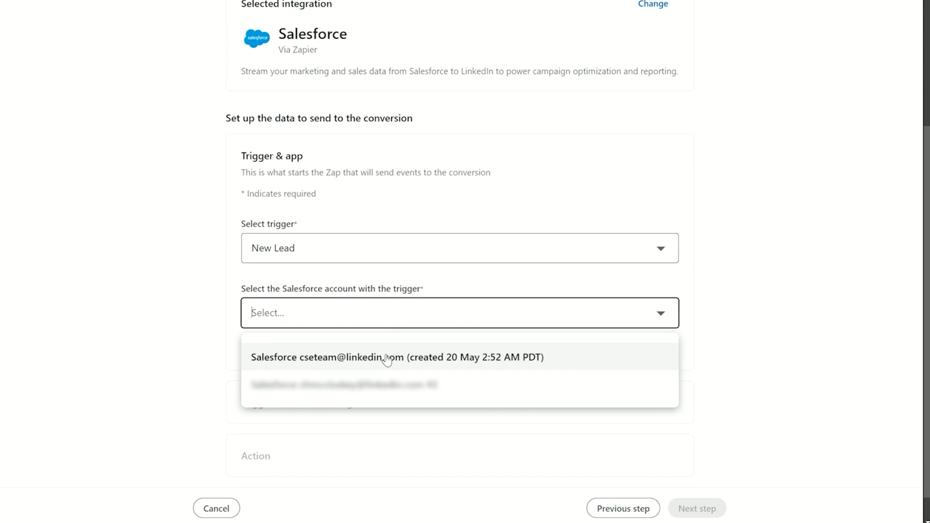
pyautogui.click(396, 358)
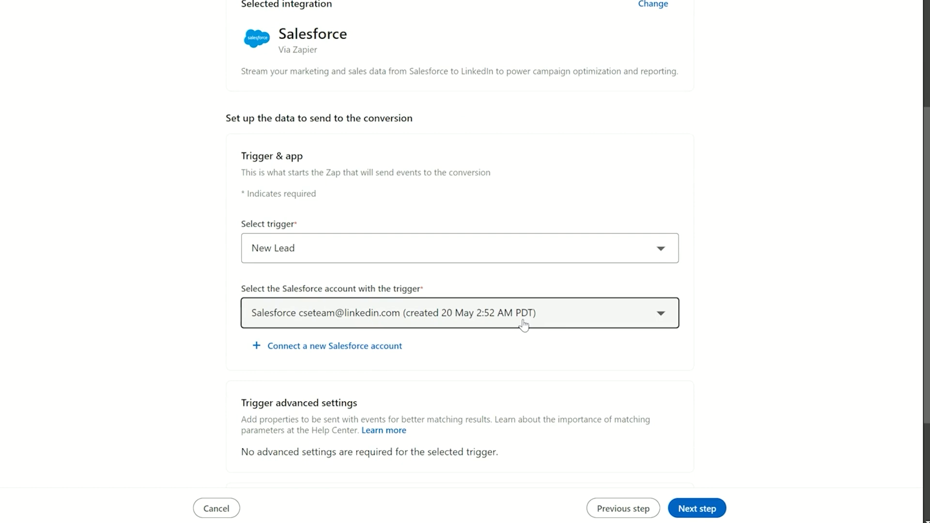
pyautogui.moveTo(311, 350)
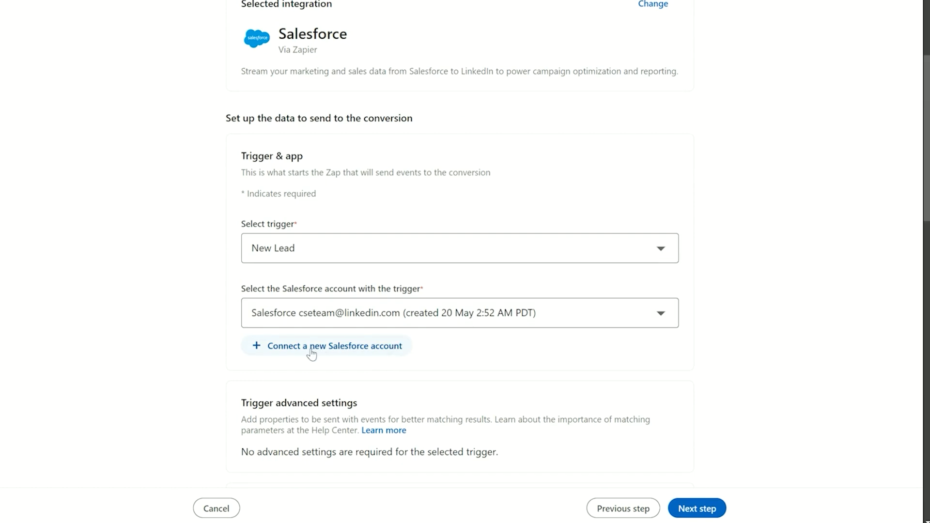
pyautogui.moveTo(379, 355)
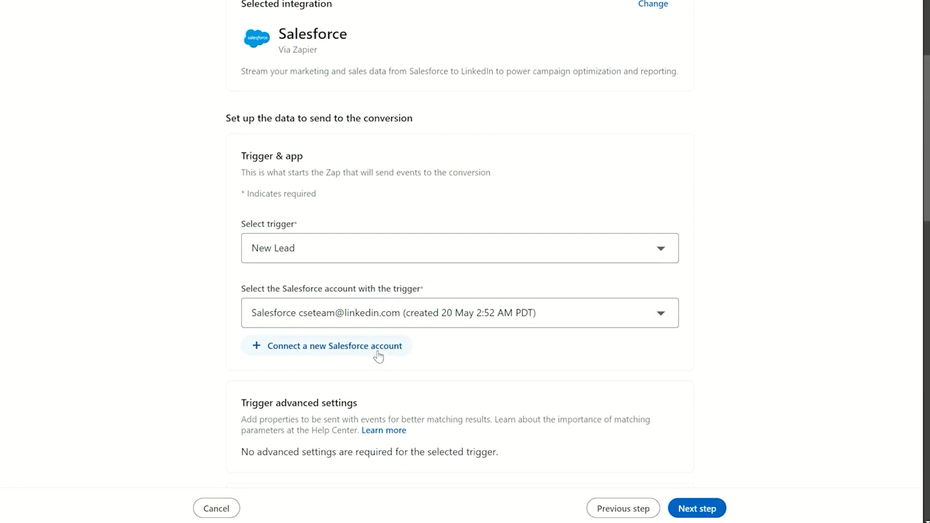
pyautogui.moveTo(366, 356)
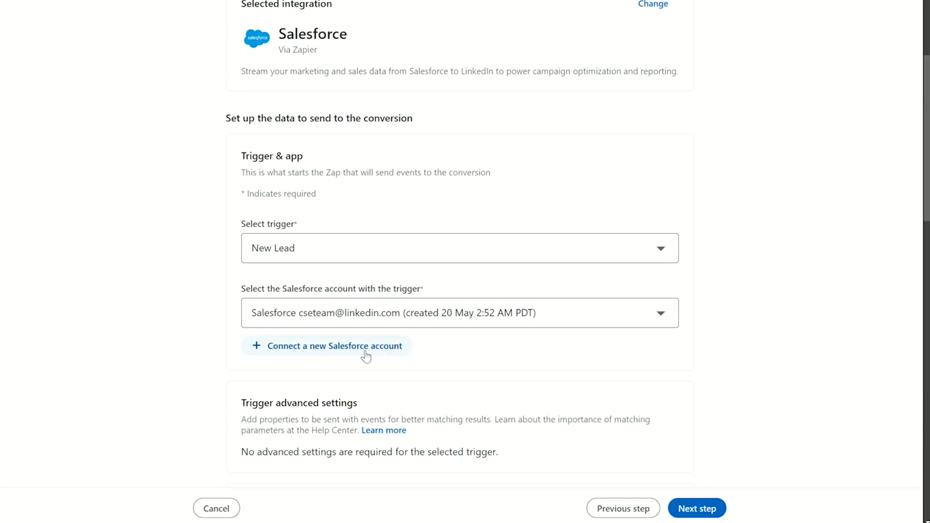
# Map the lead's First Name and the Salesforce Company field to the conversion's fields.
pyautogui.scroll(-3)
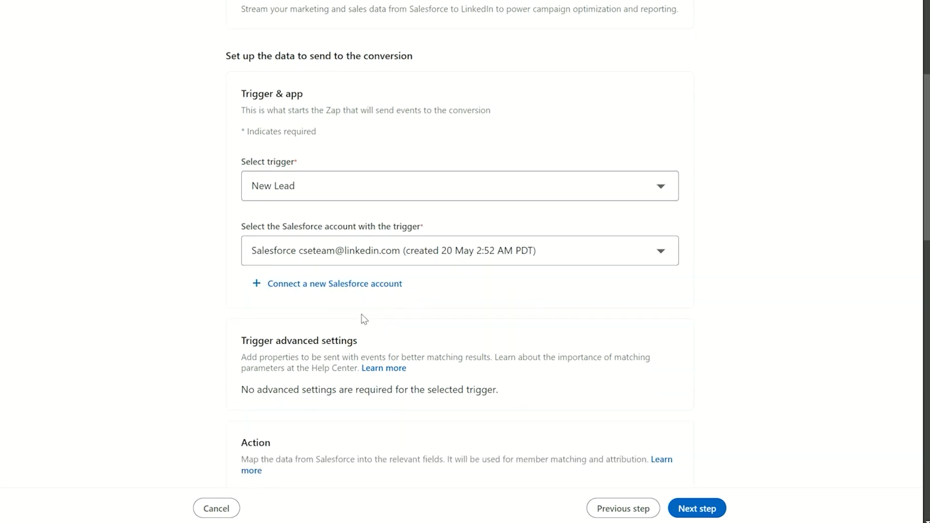
pyautogui.scroll(-3)
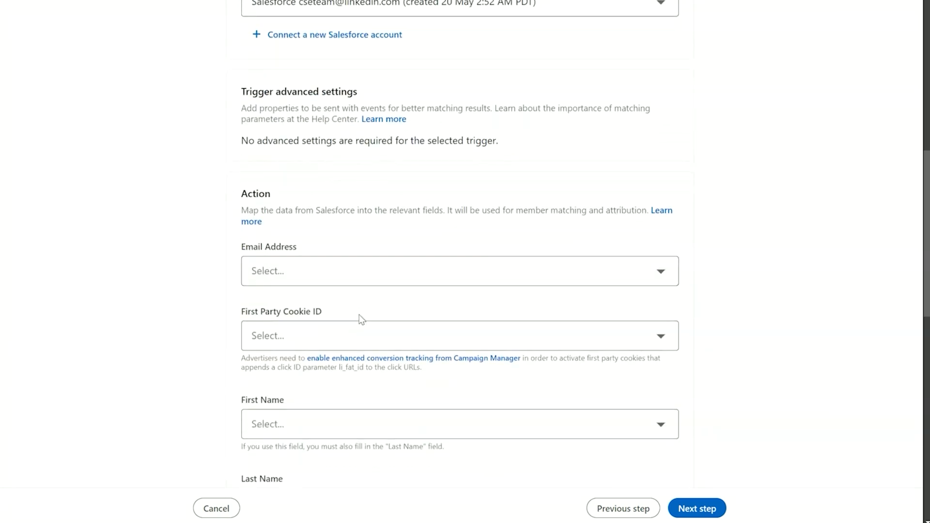
pyautogui.scroll(-3)
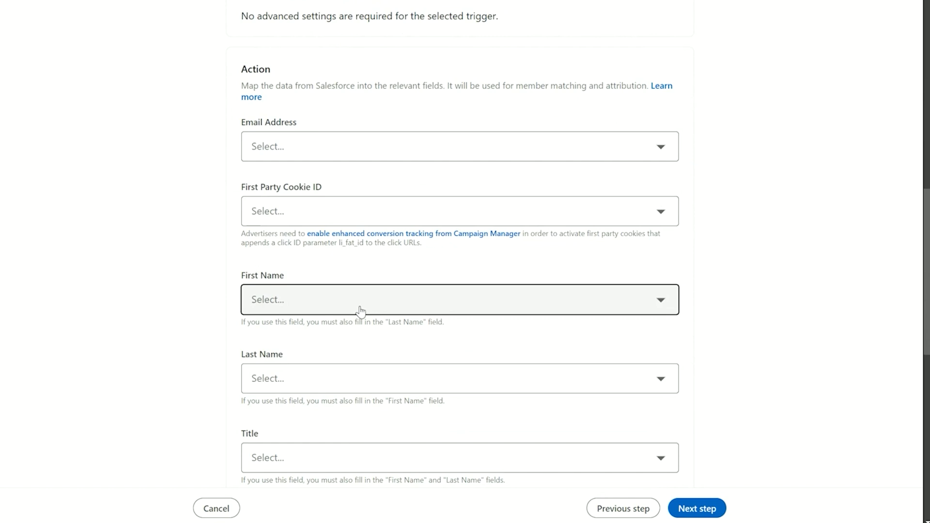
pyautogui.moveTo(354, 147)
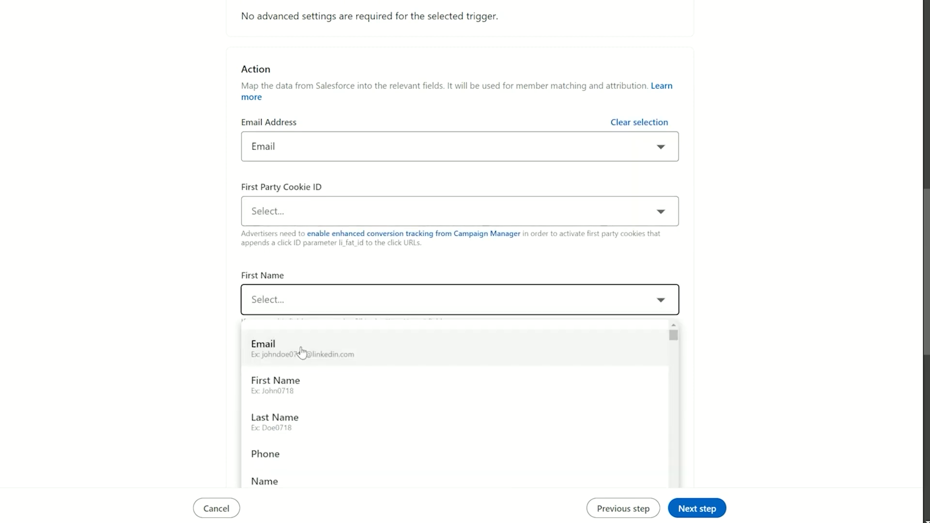
pyautogui.click(274, 385)
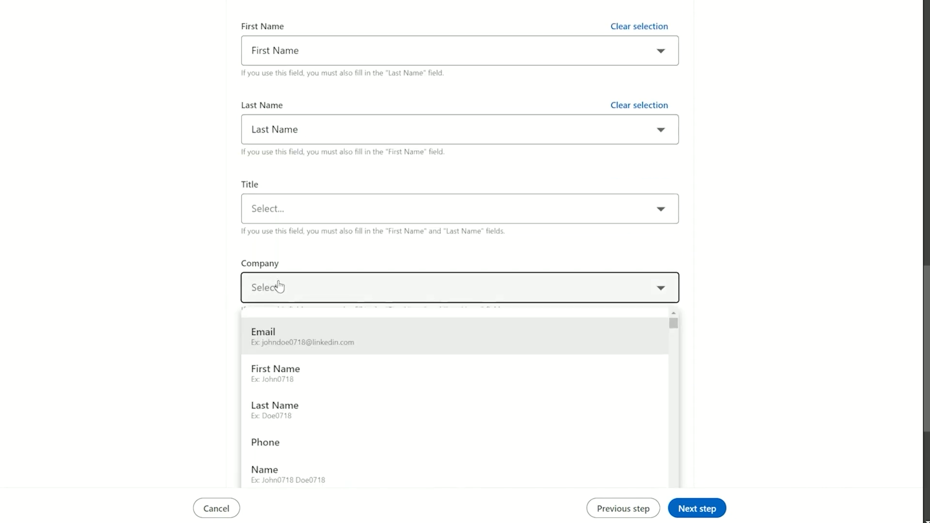
pyautogui.write('com')
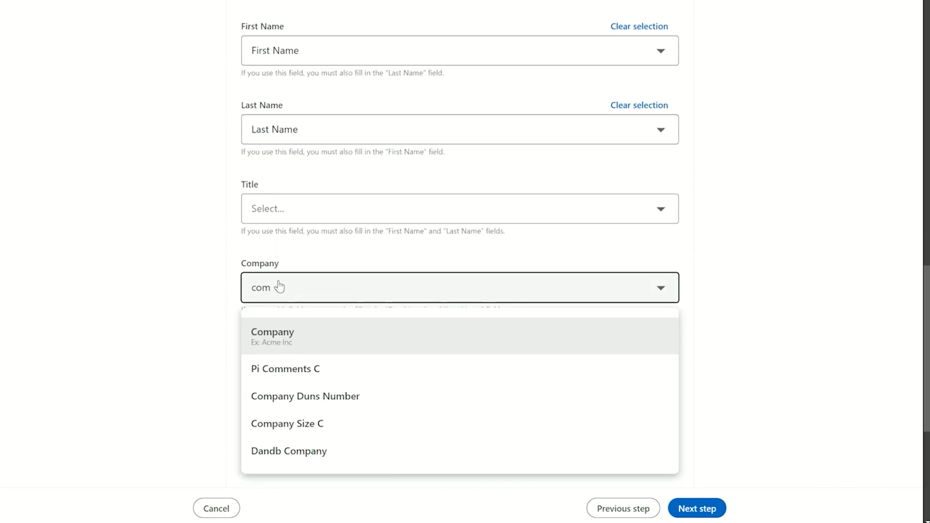
pyautogui.click(273, 336)
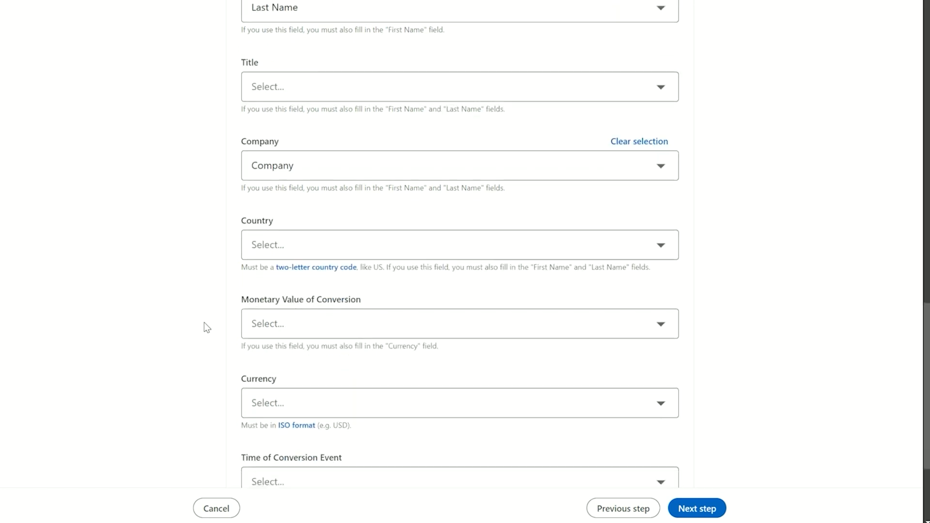
# Map Salesforce Created Date as the Time of Conversion Event.
pyautogui.scroll(-3)
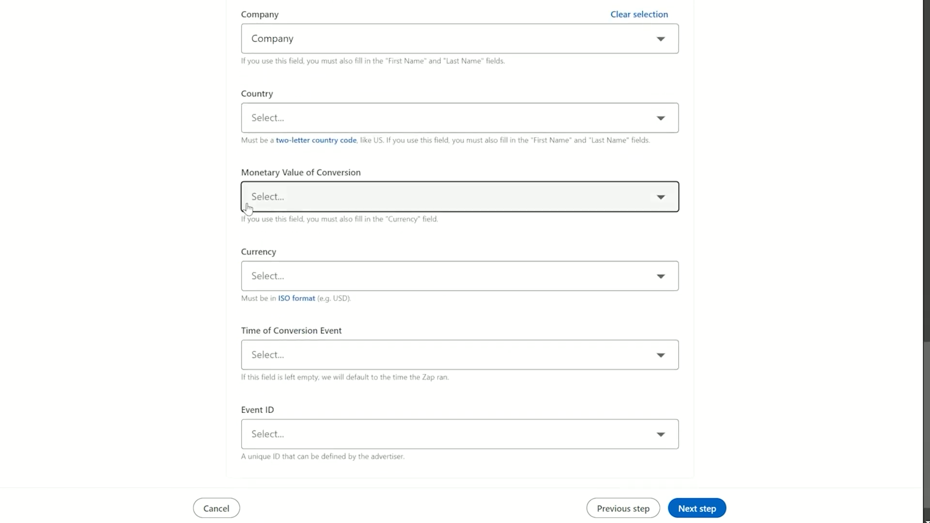
pyautogui.moveTo(255, 209)
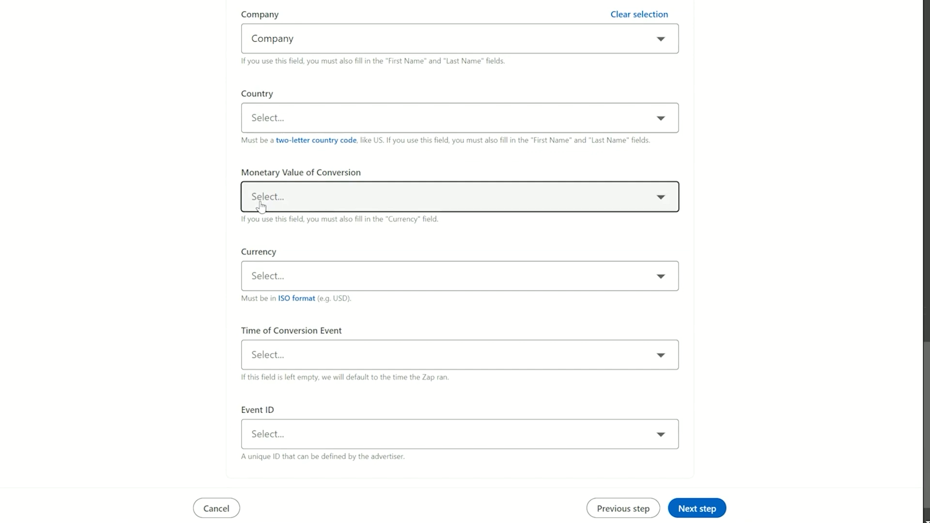
pyautogui.scroll(-3)
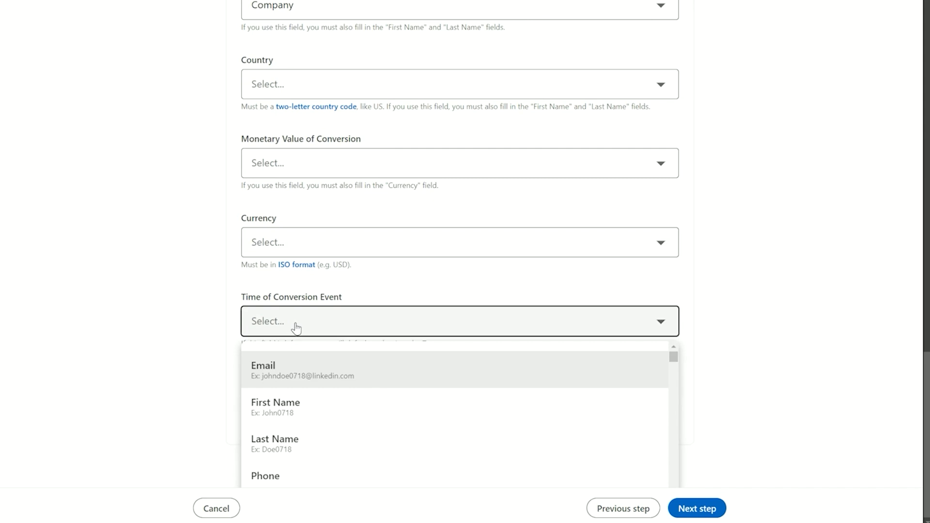
pyautogui.write('crea')
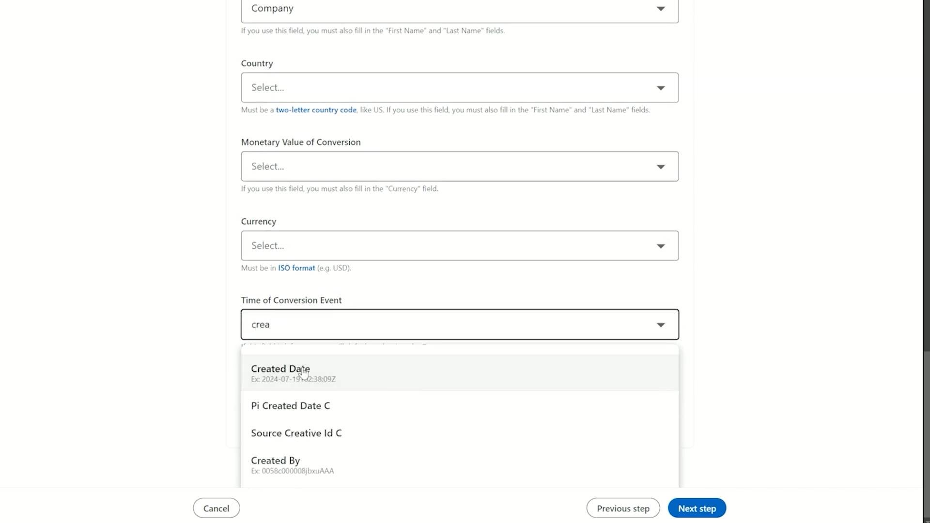
pyautogui.click(281, 368)
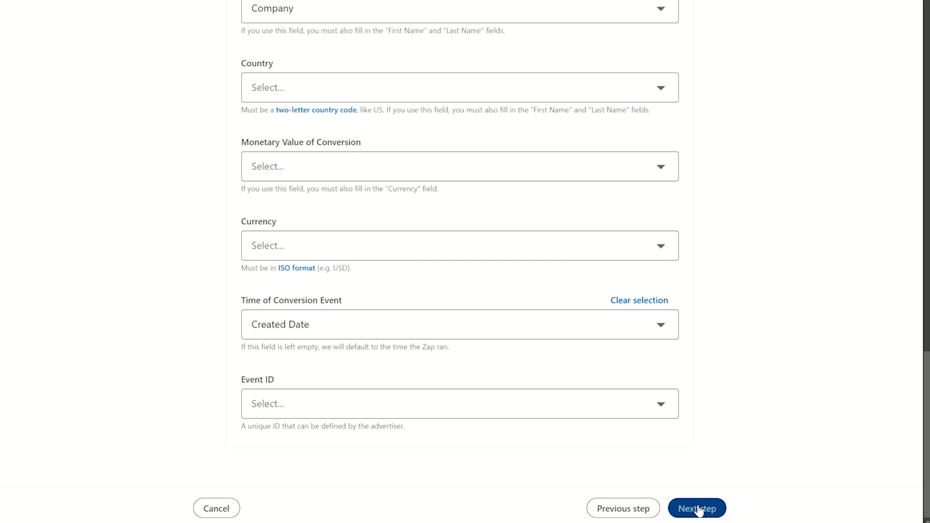
# Select the Lead generation - Jul 20, 2023 campaign to track and submit Create.
pyautogui.click(696, 508)
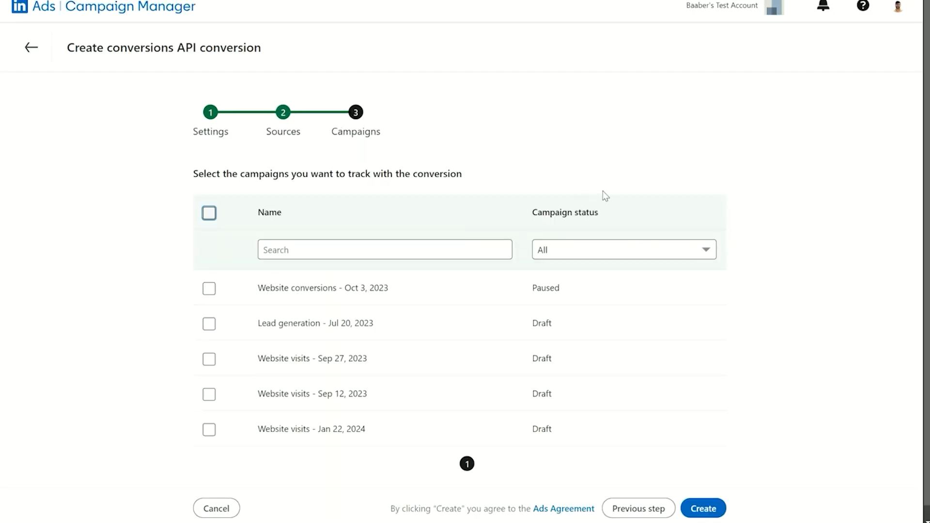
pyautogui.moveTo(270, 200)
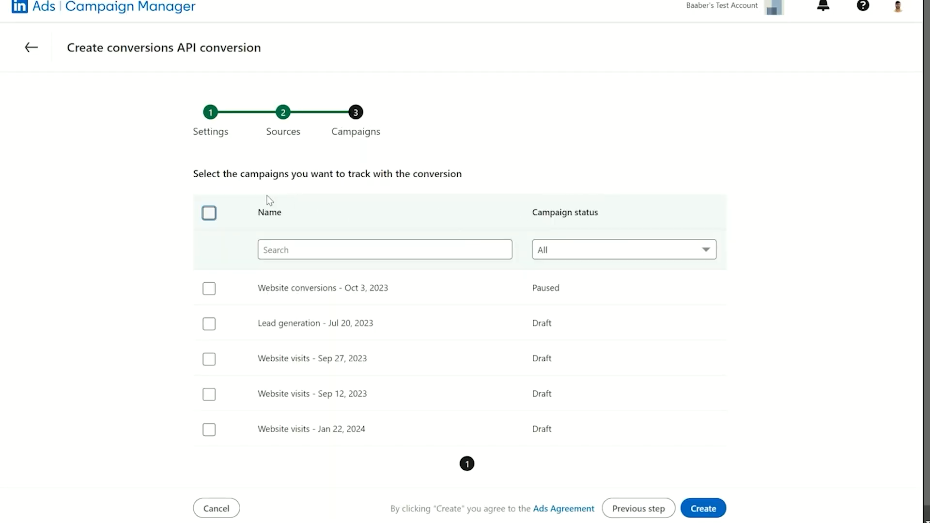
pyautogui.moveTo(182, 215)
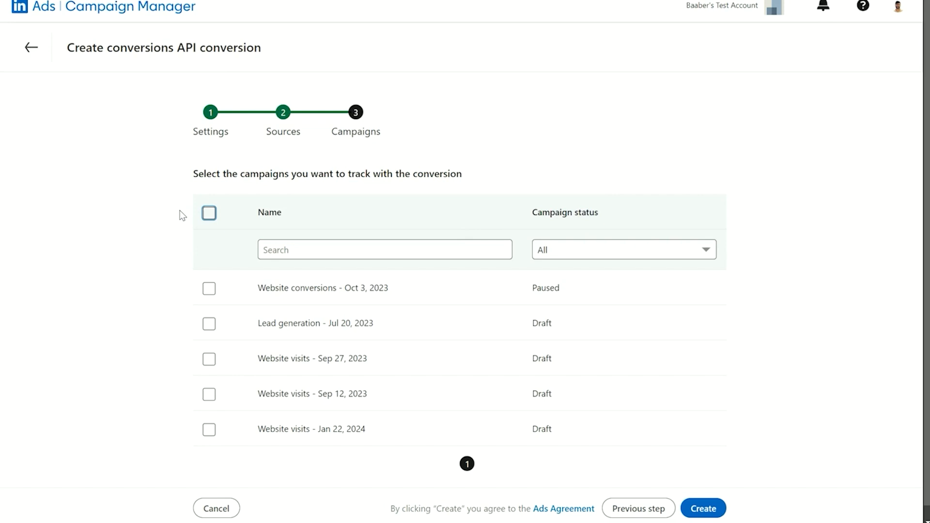
pyautogui.moveTo(209, 324)
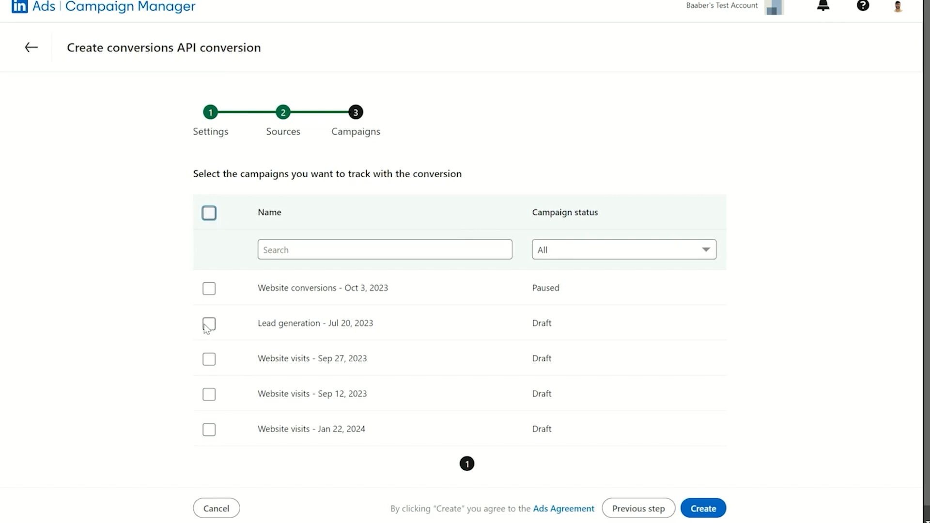
pyautogui.click(209, 322)
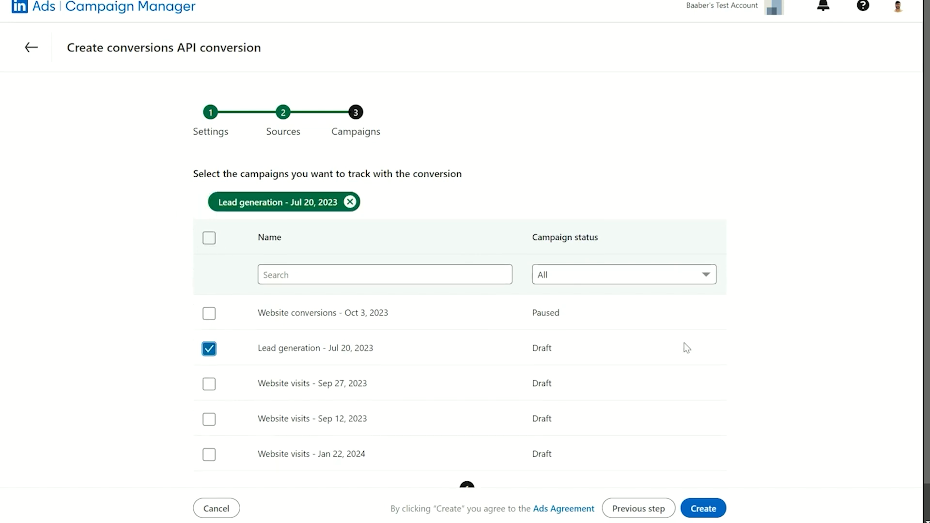
pyautogui.moveTo(704, 508)
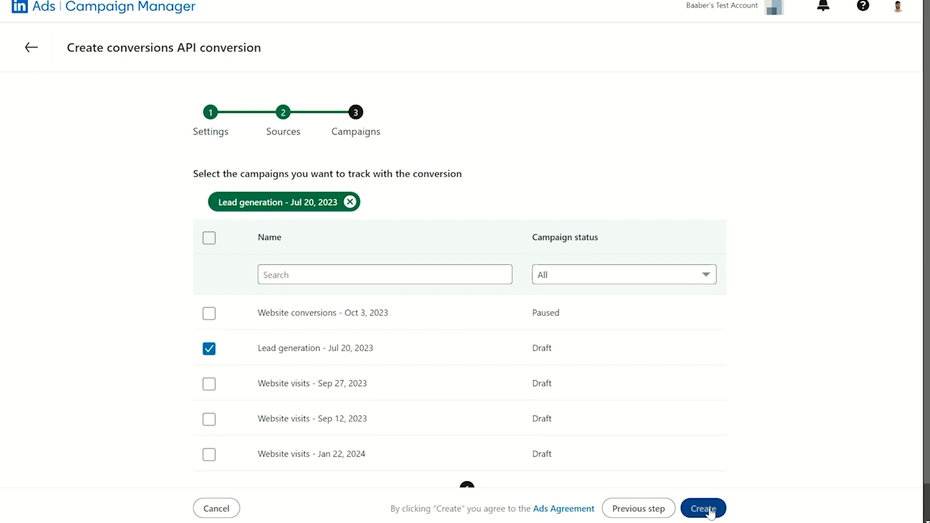
pyautogui.click(703, 509)
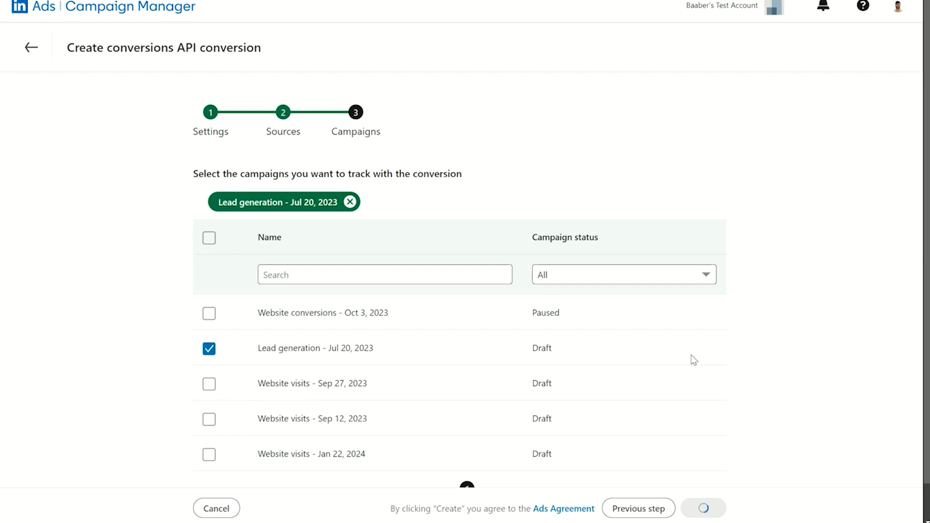
# Complete creation of the CAPI Lead Salesforce conversion and return to the Conversion tracking list.
pyautogui.click(703, 509)
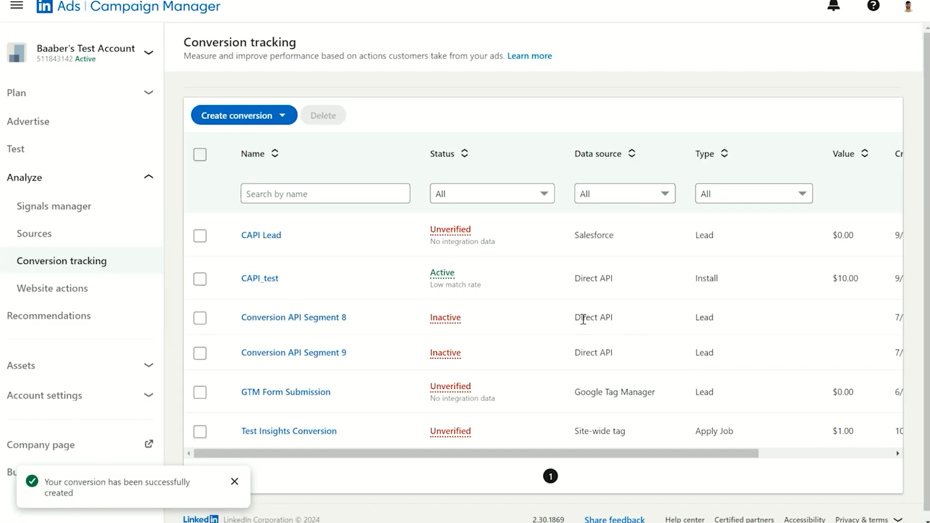
pyautogui.moveTo(400, 270)
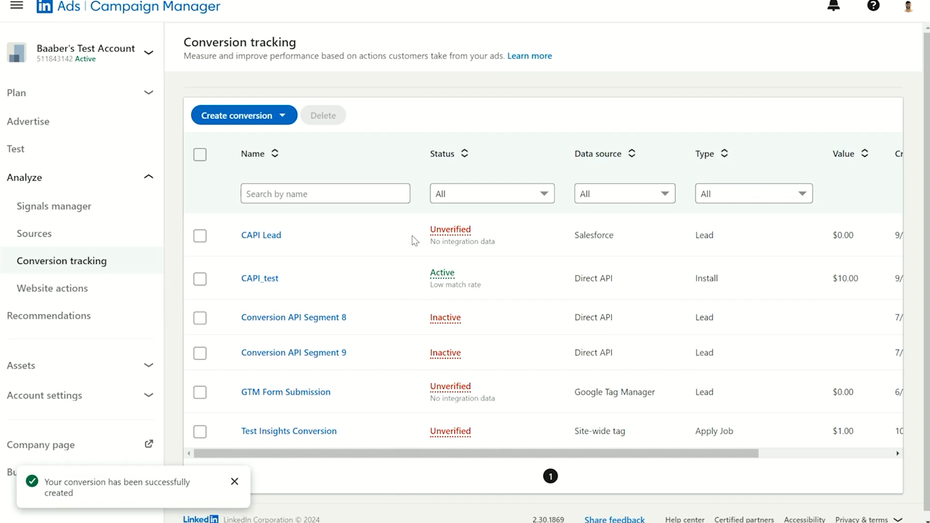
pyautogui.moveTo(432, 238)
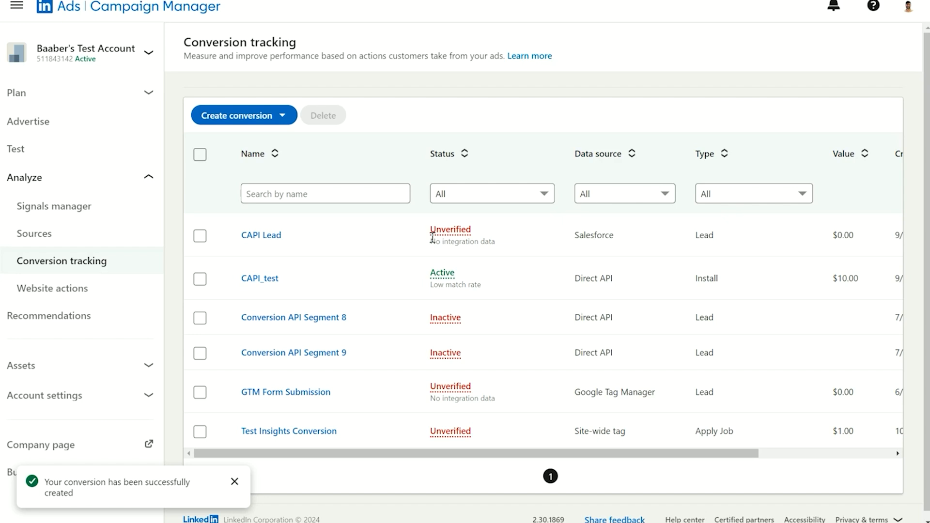
pyautogui.moveTo(444, 241)
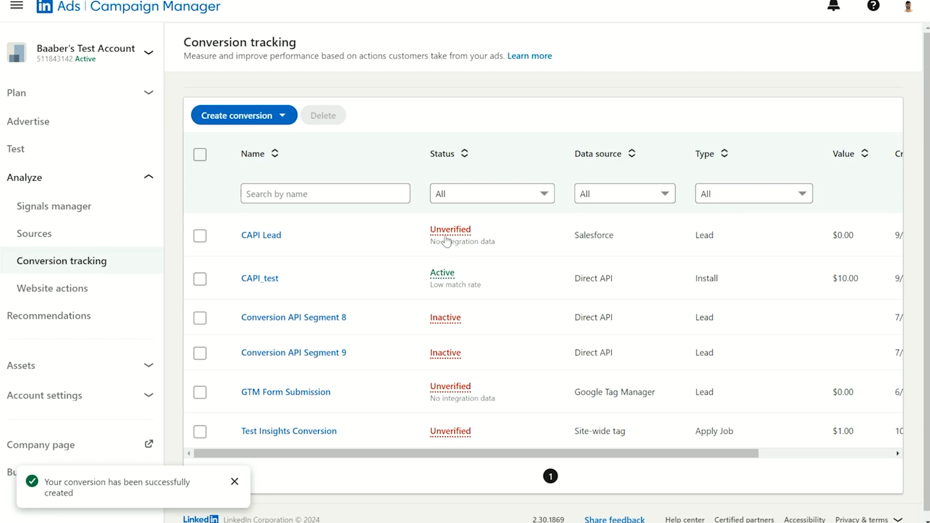
pyautogui.moveTo(486, 234)
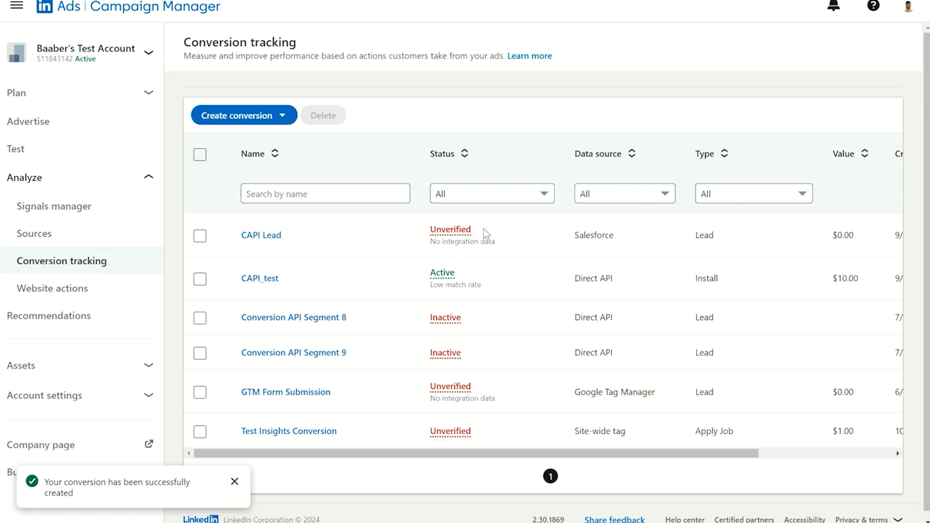
pyautogui.moveTo(461, 237)
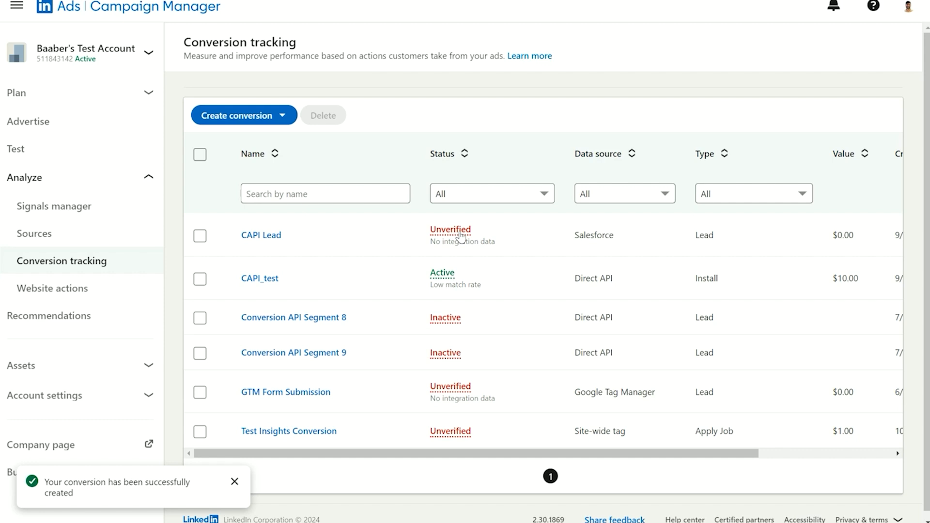
pyautogui.moveTo(353, 233)
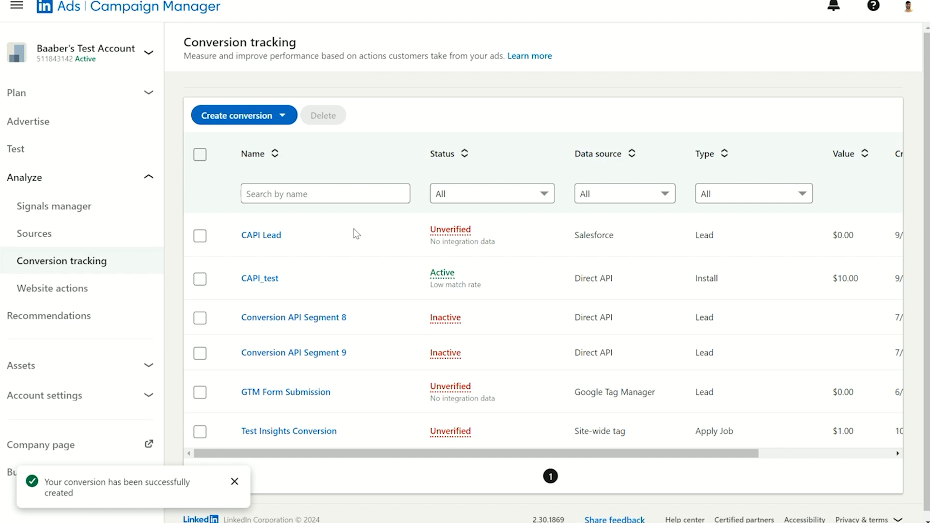
pyautogui.moveTo(326, 213)
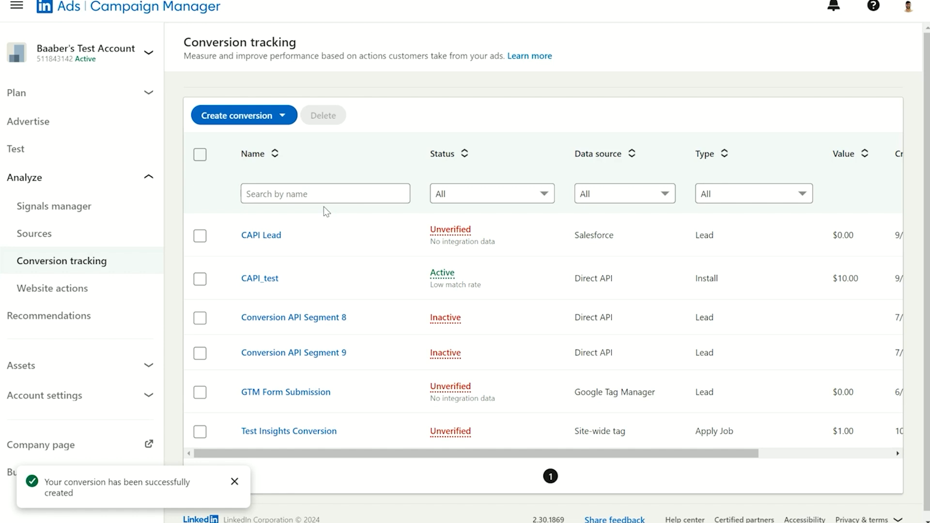
pyautogui.click(325, 194)
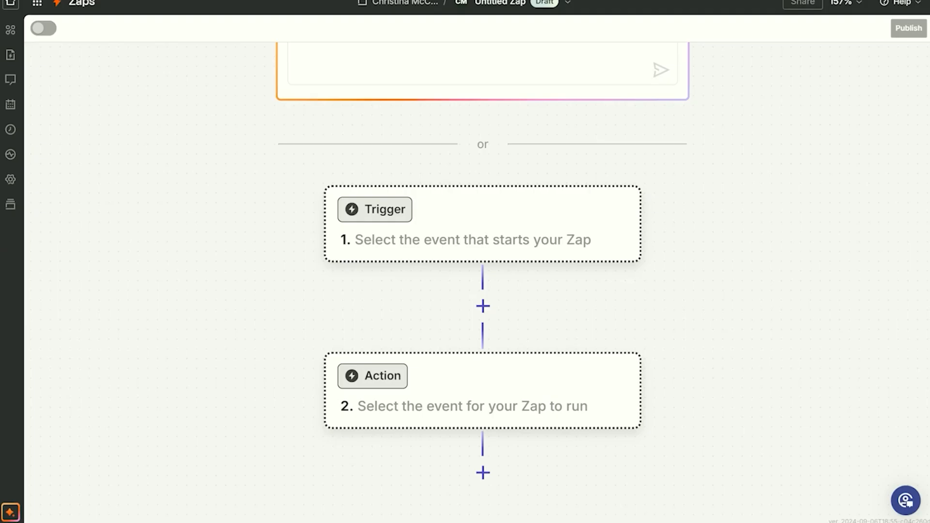
pyautogui.moveTo(88, 9)
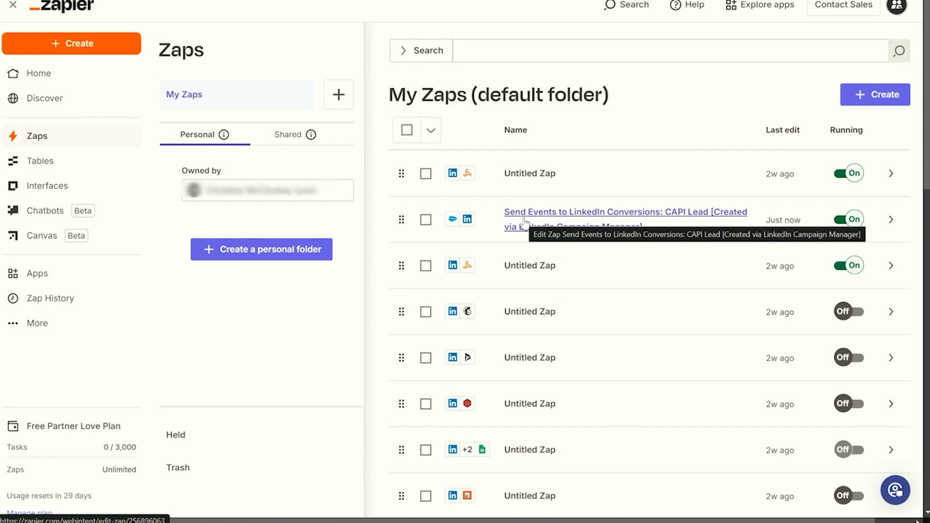
# Open the 'Send Events to LinkedIn Conversions: CAPI Lead' Zap from My Zaps.
pyautogui.click(625, 212)
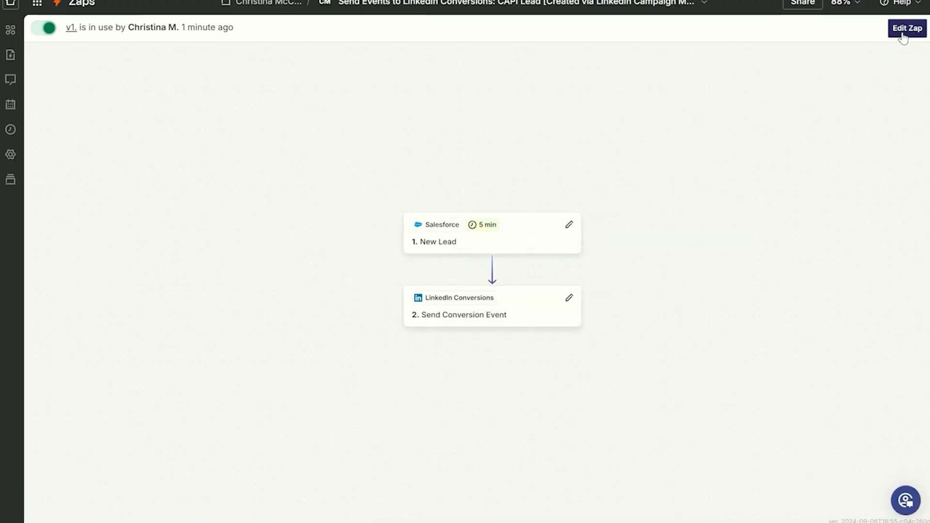
# Edit the Zap, run the New Lead trigger test and continue with Lead C's record.
pyautogui.click(906, 28)
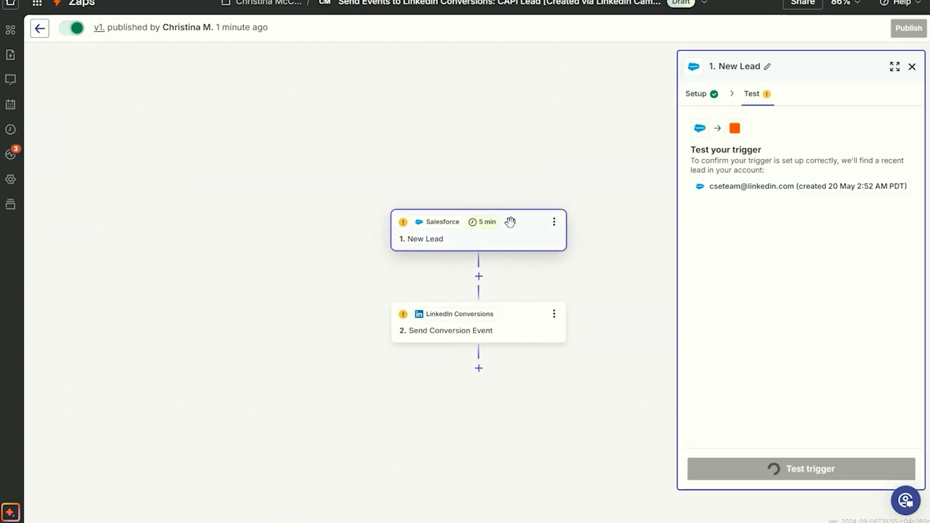
pyautogui.moveTo(755, 429)
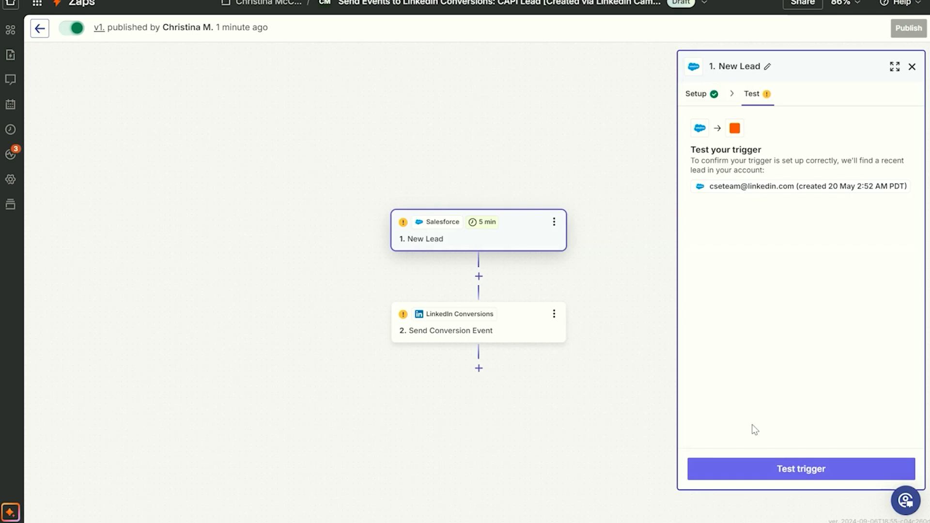
pyautogui.click(800, 469)
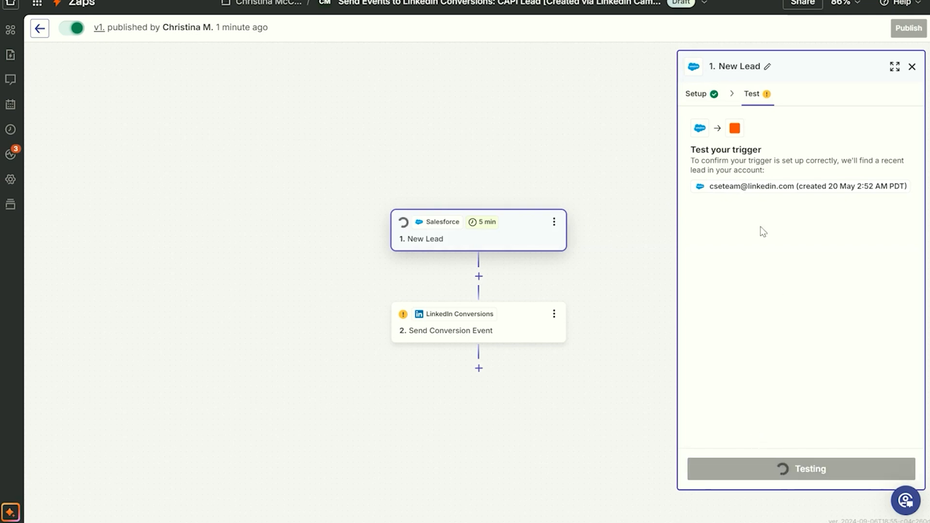
pyautogui.moveTo(756, 171)
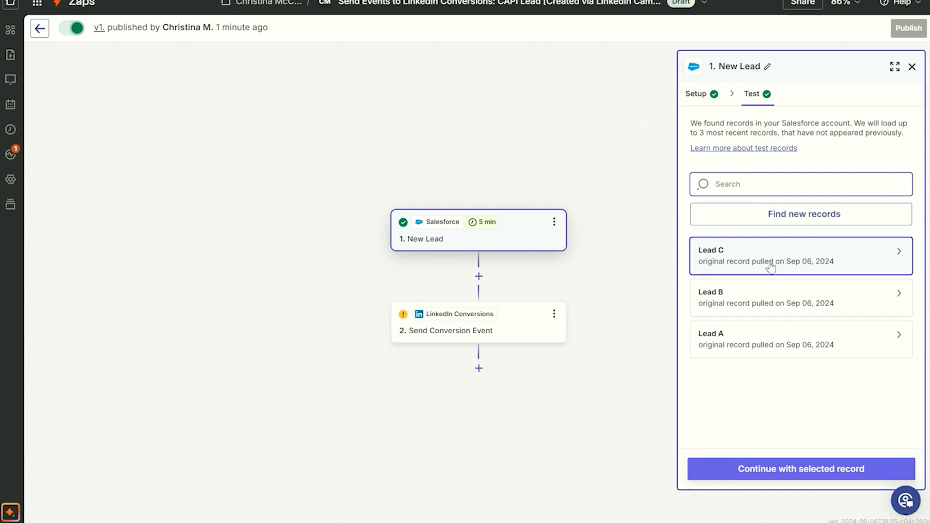
pyautogui.moveTo(743, 257)
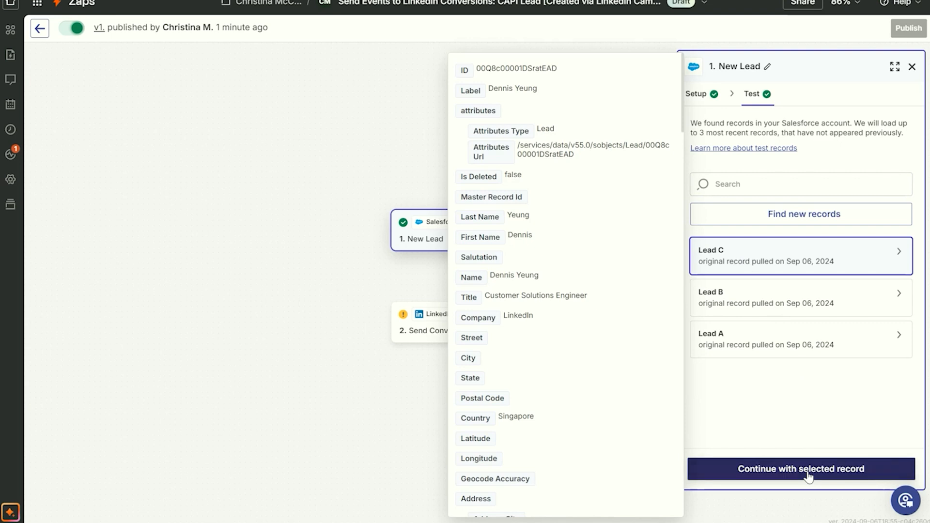
pyautogui.click(800, 469)
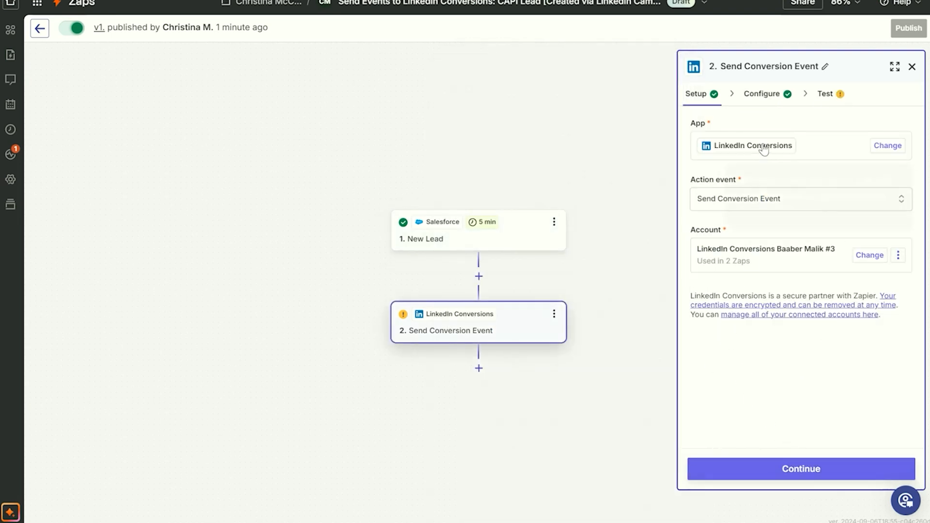
pyautogui.moveTo(769, 123)
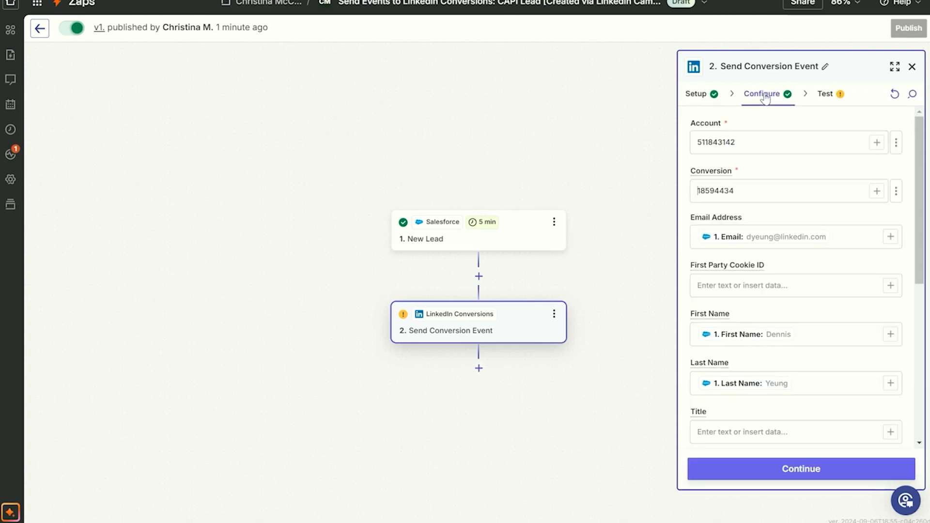
pyautogui.moveTo(739, 165)
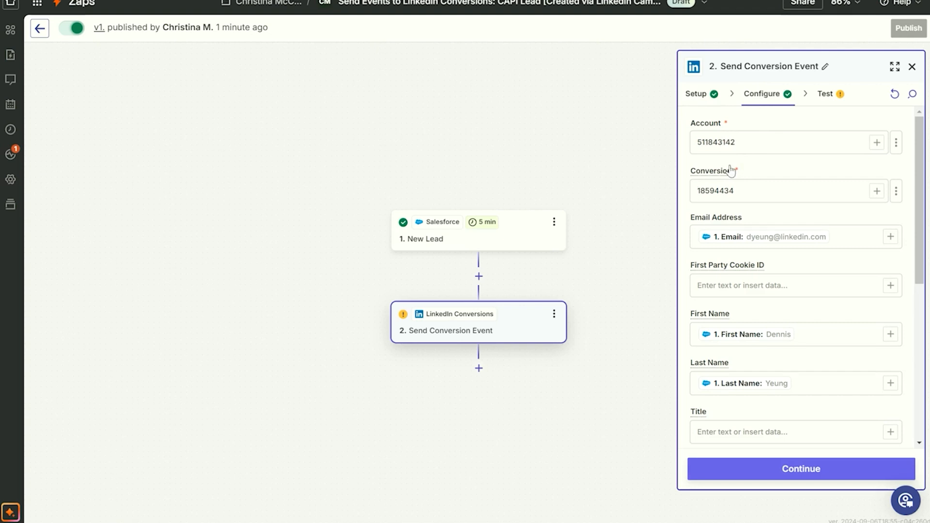
pyautogui.moveTo(732, 180)
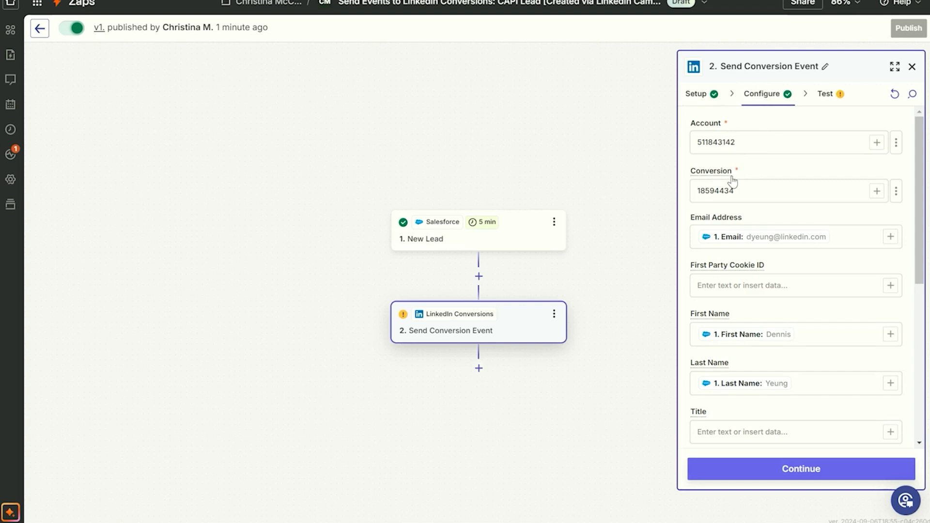
pyautogui.moveTo(721, 192)
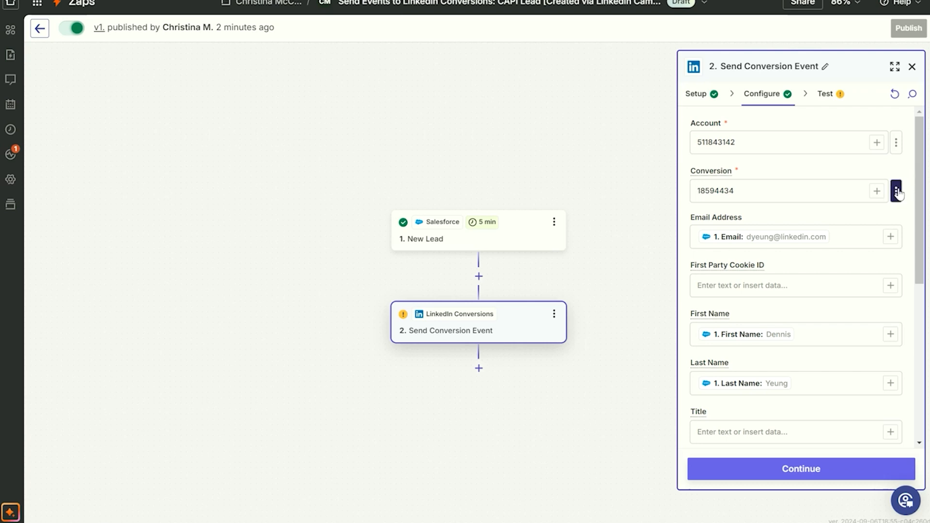
# Switch the Conversion field to Static and choose CAPI Lead (ID 18594434).
pyautogui.click(896, 191)
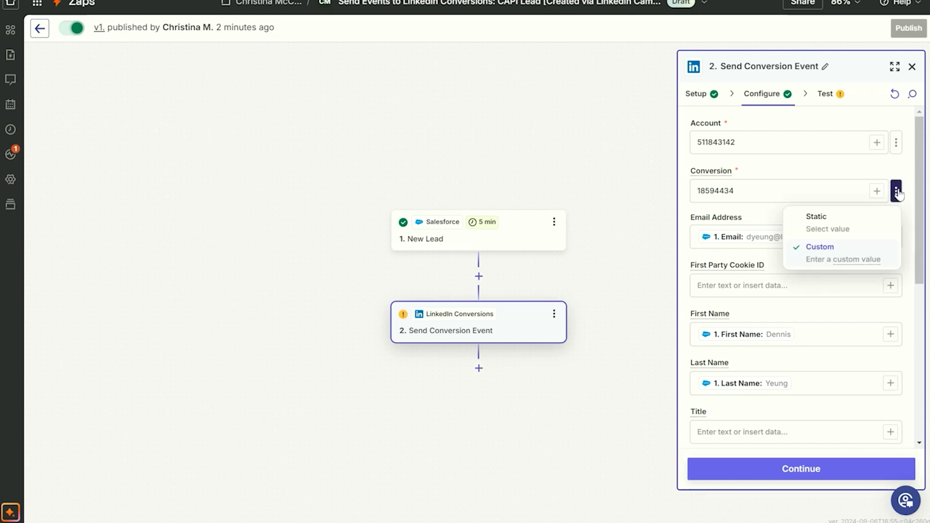
pyautogui.click(829, 229)
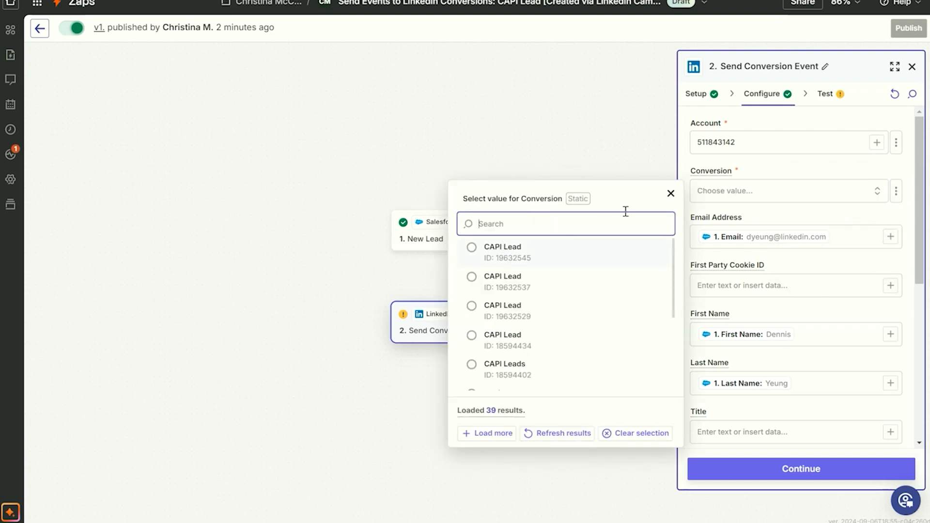
pyautogui.click(500, 340)
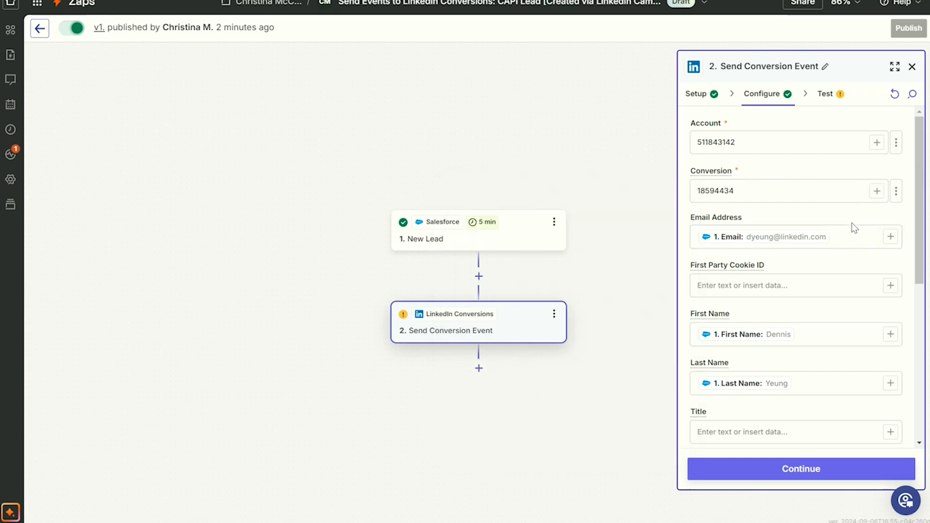
# Map First Name, Last Name and Company from the Salesforce lead, leaving Title to fill next.
pyautogui.scroll(-3)
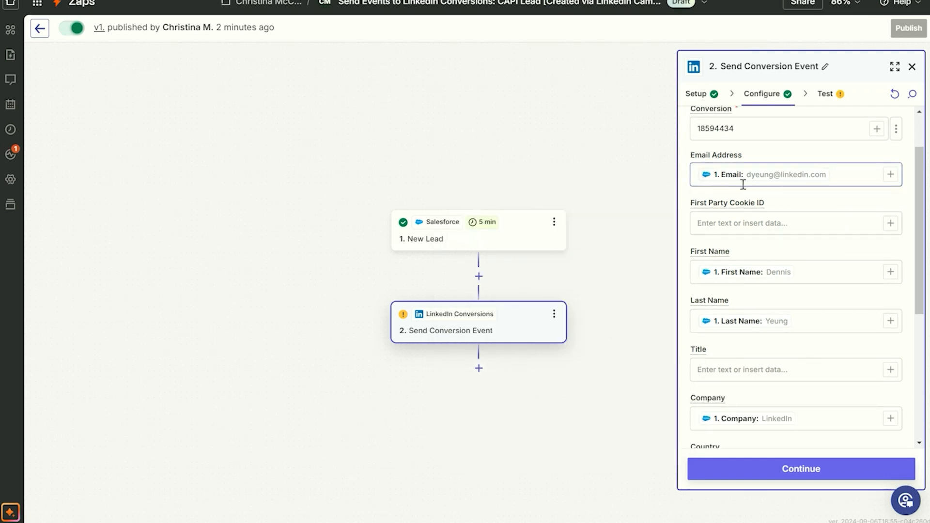
pyautogui.moveTo(712, 176)
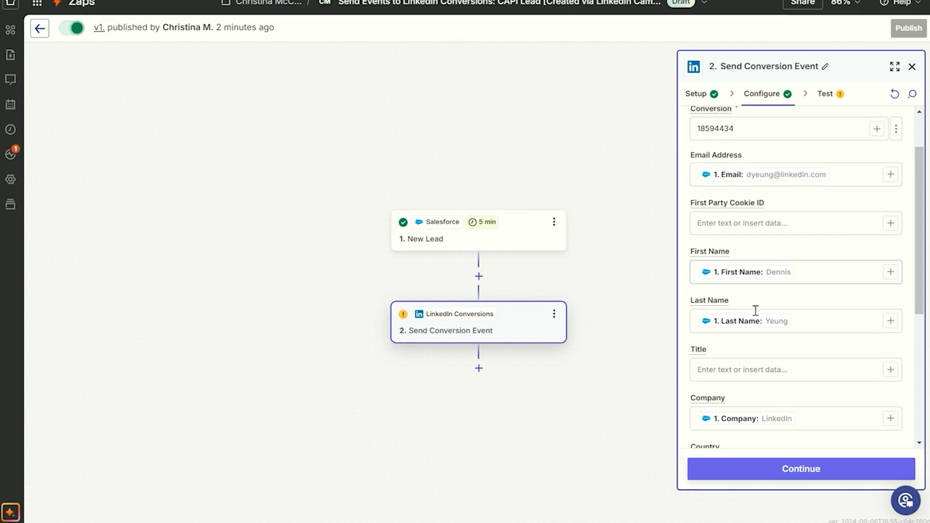
pyautogui.scroll(-3)
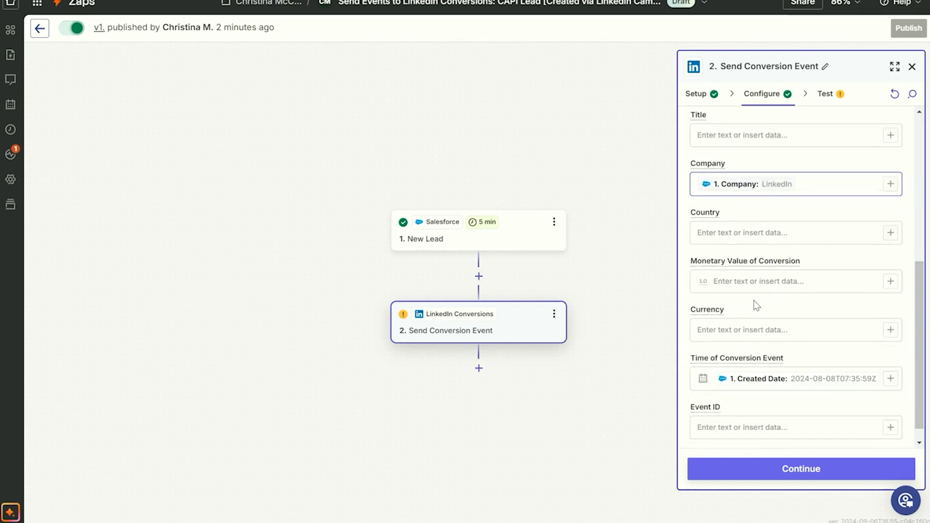
pyautogui.scroll(-3)
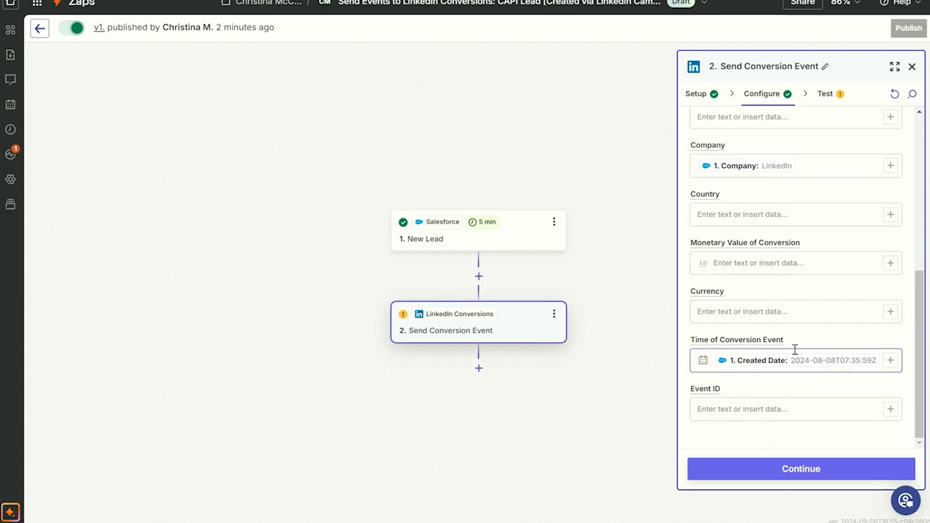
pyautogui.scroll(3)
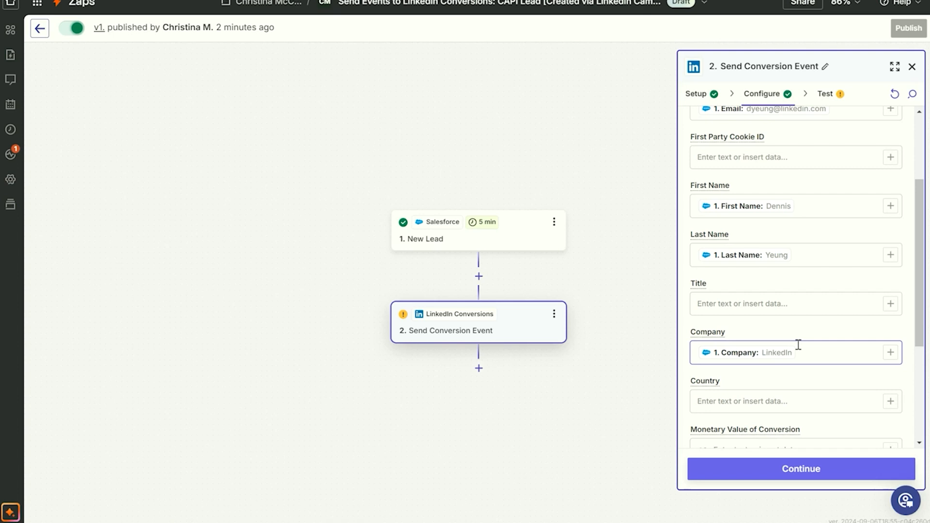
pyautogui.click(794, 304)
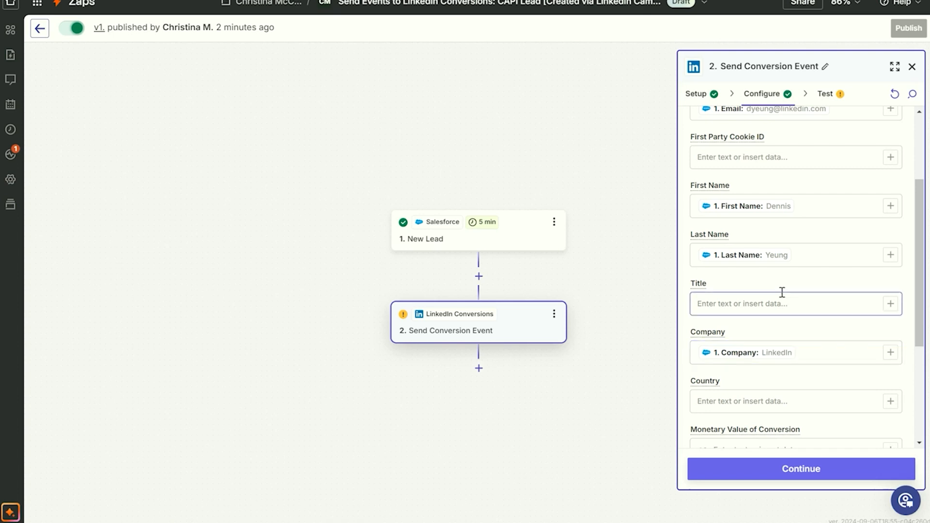
pyautogui.moveTo(765, 273)
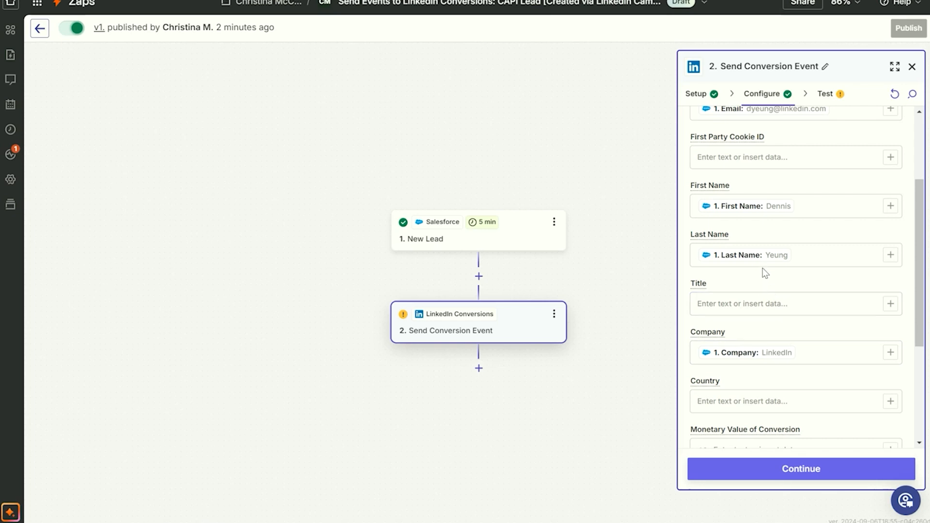
pyautogui.moveTo(779, 237)
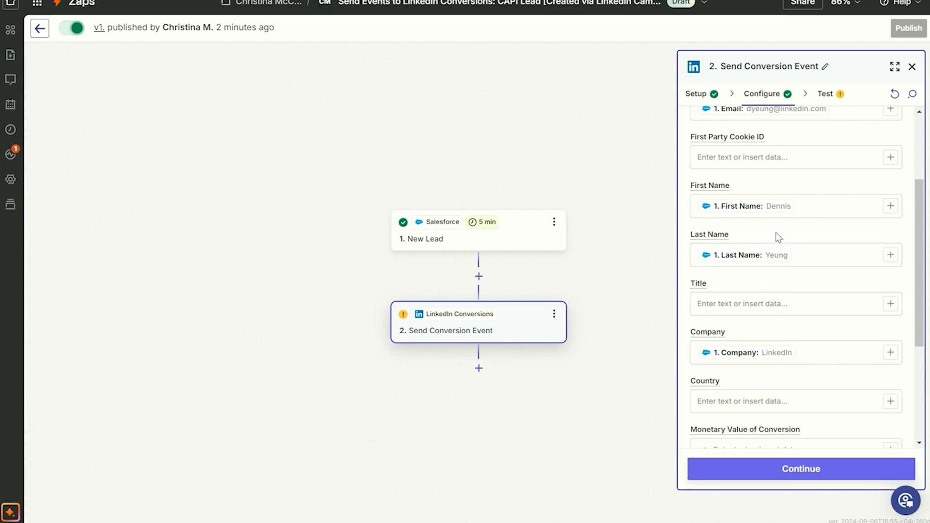
pyautogui.moveTo(778, 205)
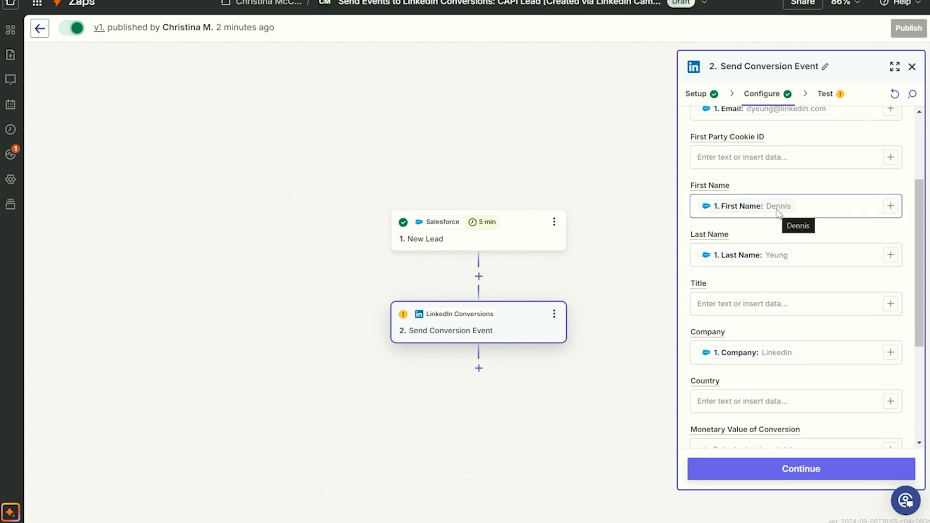
pyautogui.moveTo(755, 285)
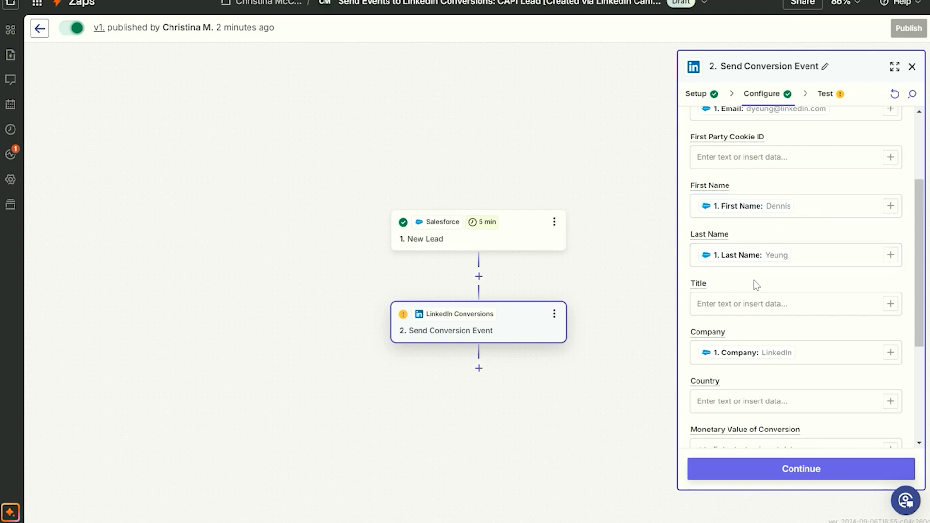
pyautogui.moveTo(754, 291)
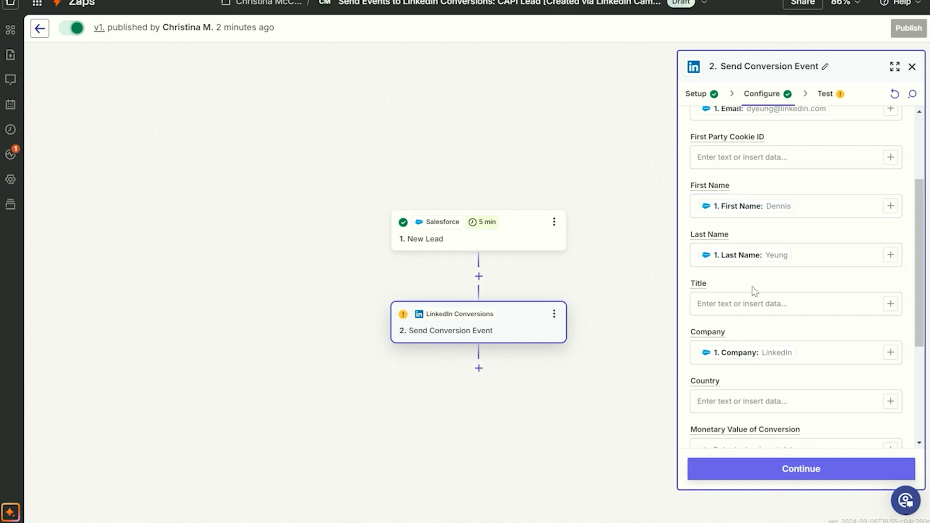
pyautogui.moveTo(743, 292)
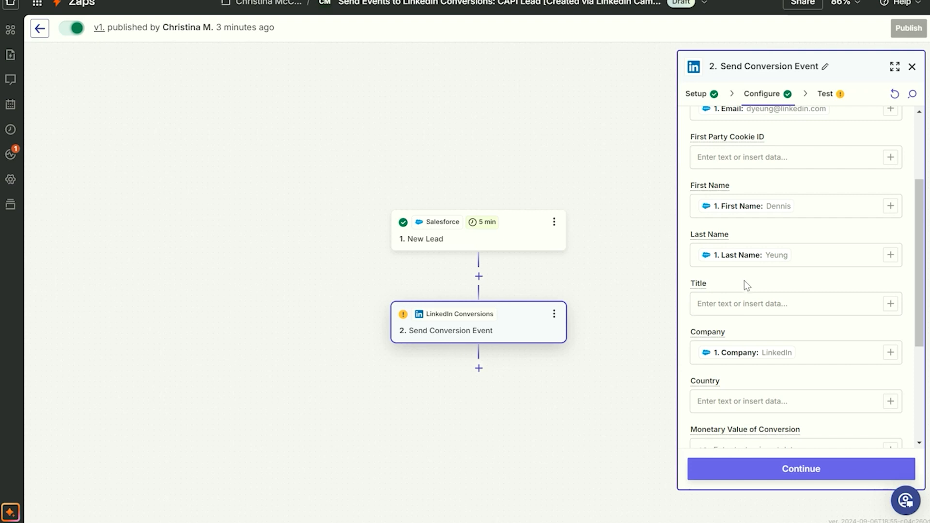
pyautogui.click(782, 303)
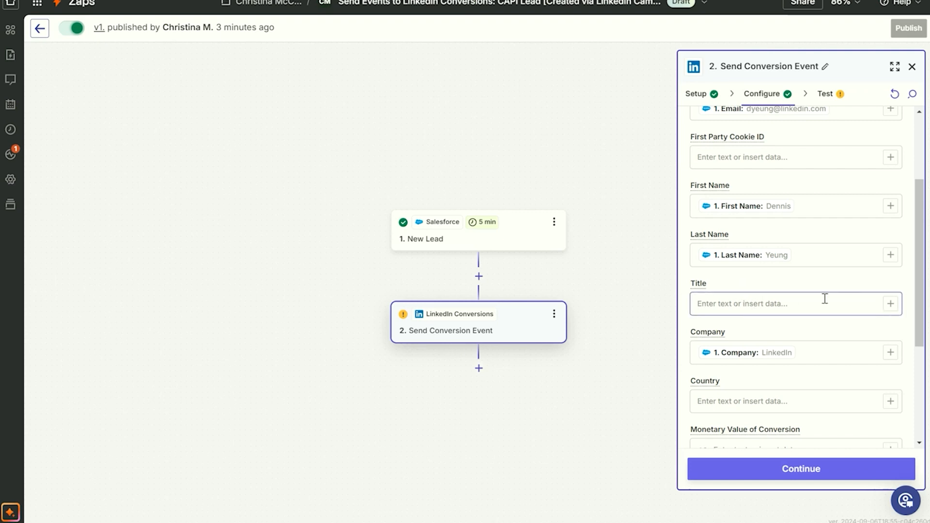
# Map Title to the lead's Salesforce Title (Customer Solutions Engineer) and continue to testing.
pyautogui.click(890, 303)
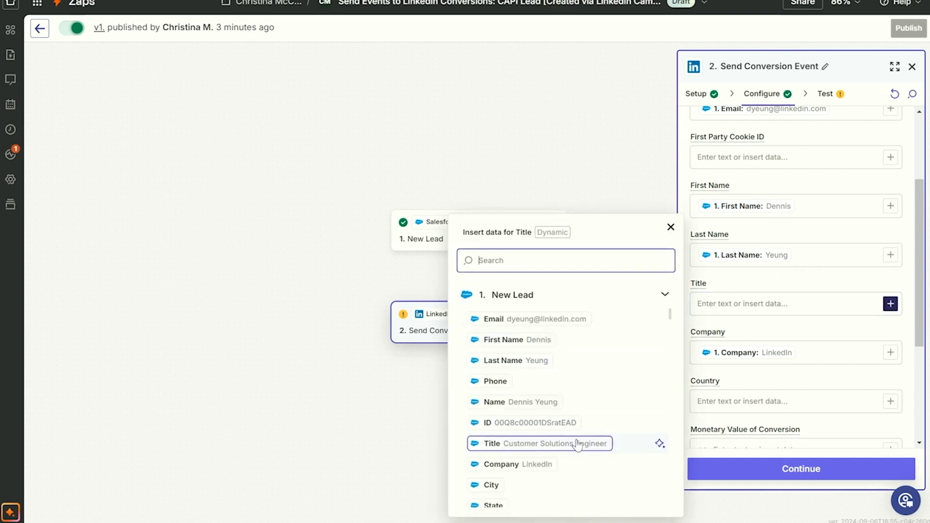
pyautogui.click(538, 443)
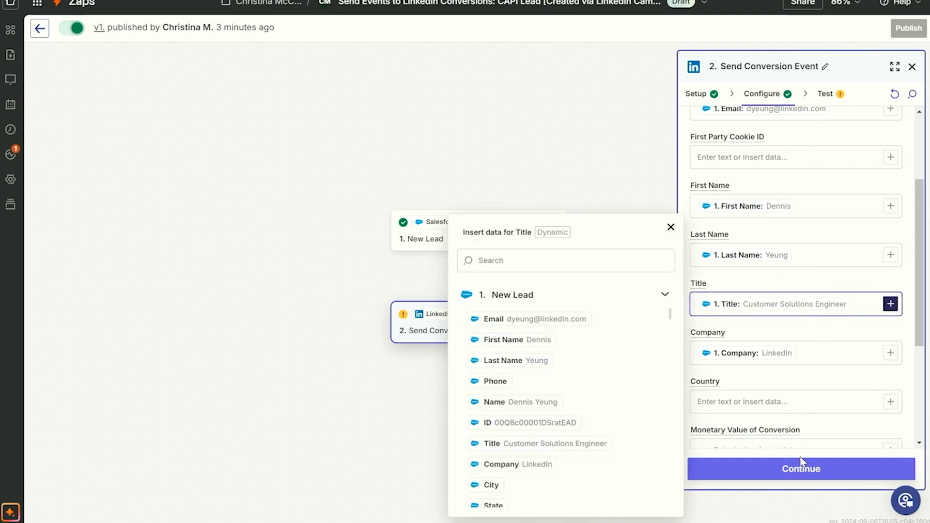
pyautogui.click(670, 226)
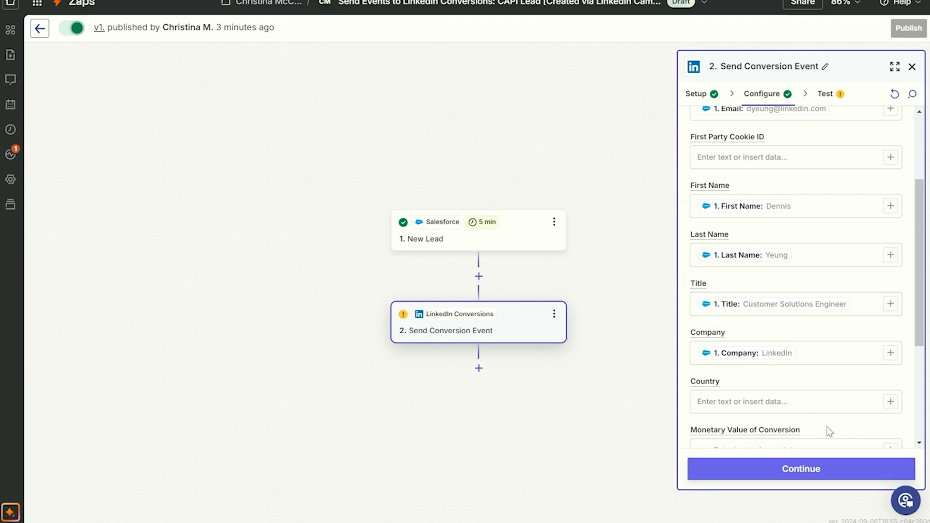
pyautogui.click(800, 469)
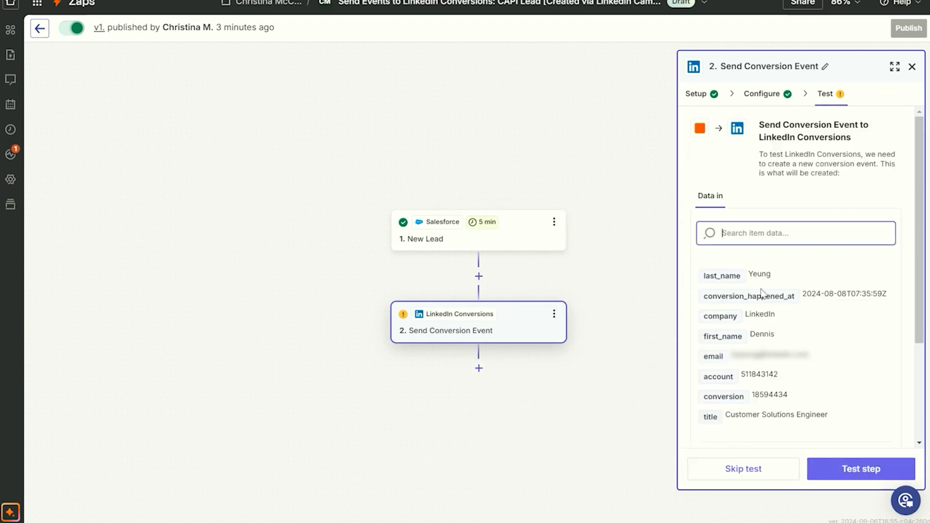
# Review the Data in preview and send a test conversion event, getting Status success back.
pyautogui.scroll(-3)
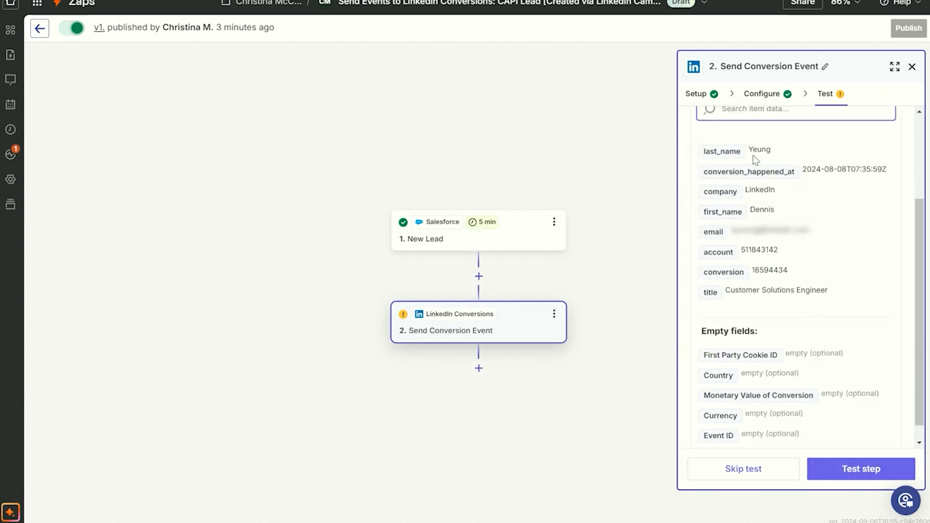
pyautogui.scroll(3)
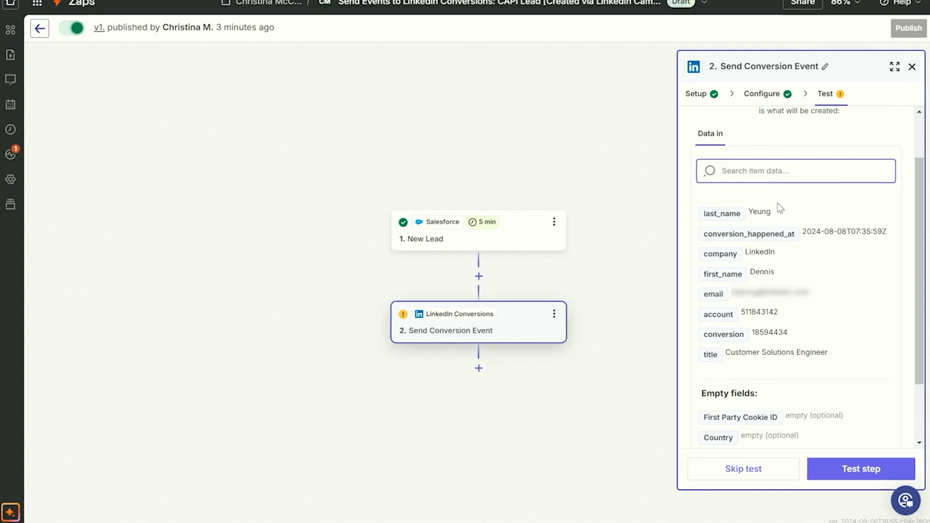
pyautogui.moveTo(785, 234)
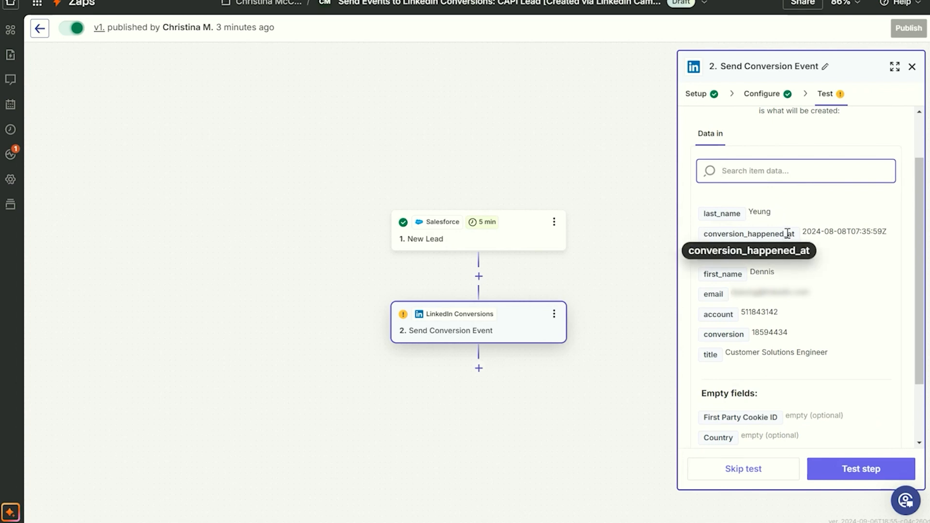
pyautogui.scroll(-3)
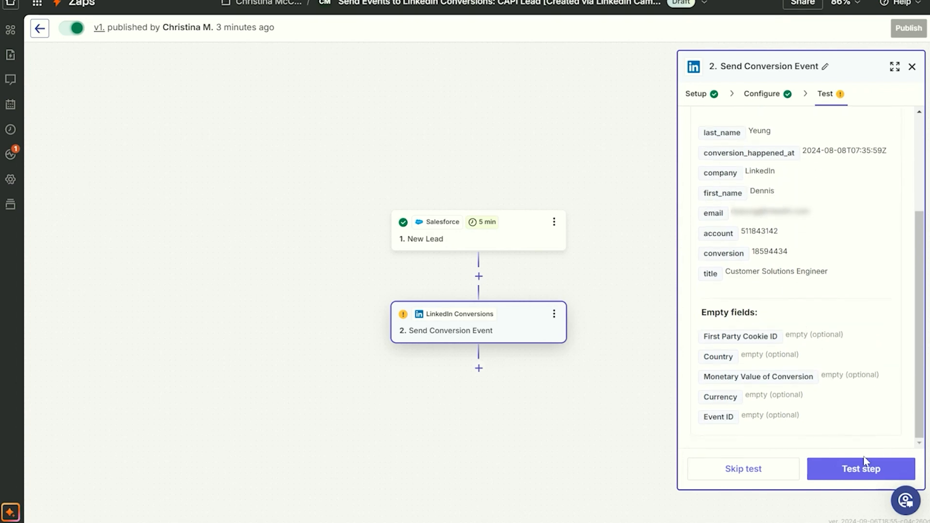
pyautogui.click(861, 469)
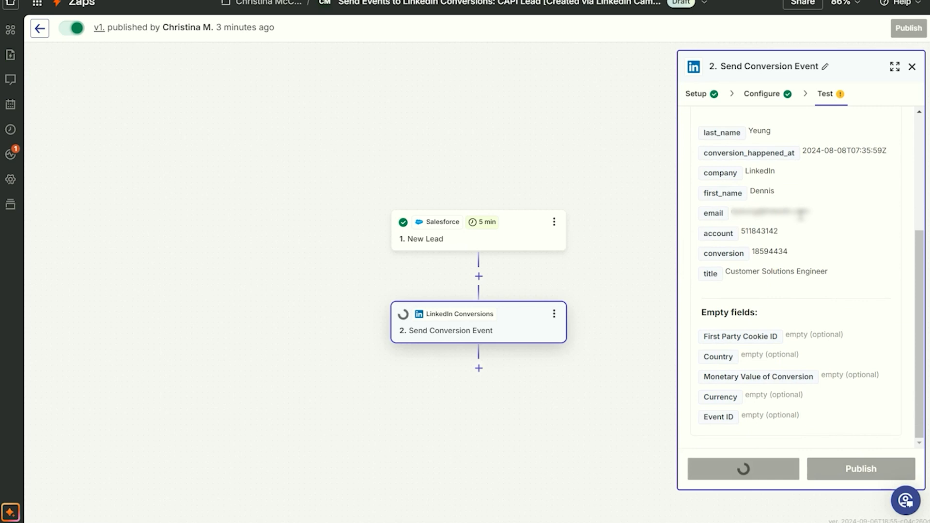
pyautogui.click(743, 469)
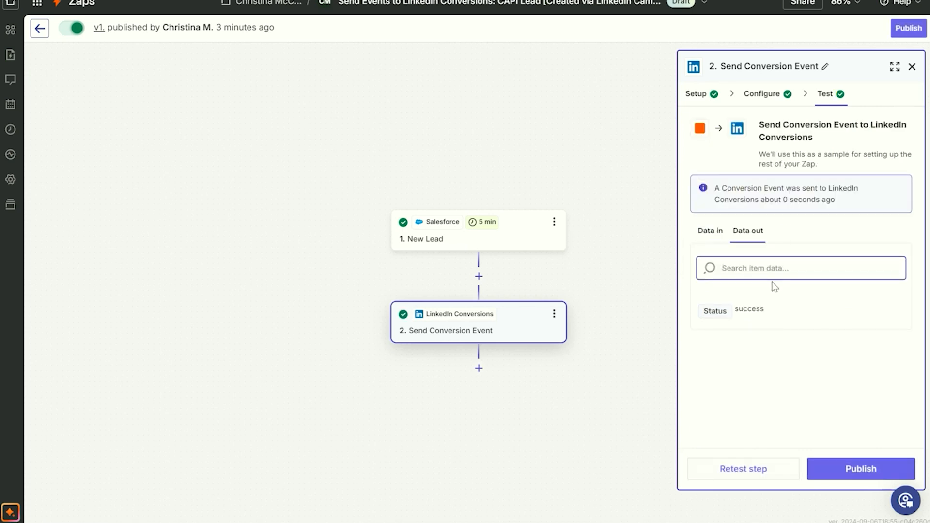
pyautogui.moveTo(743, 311)
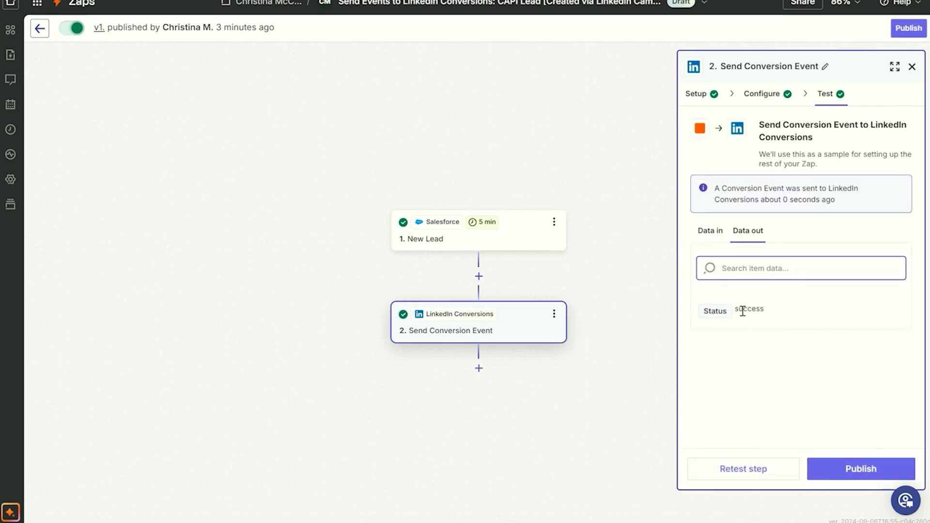
pyautogui.moveTo(771, 303)
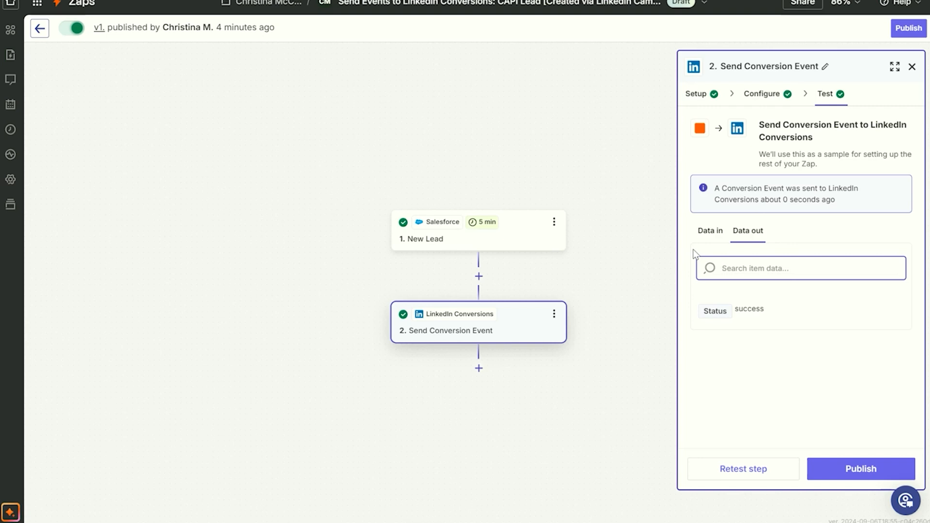
pyautogui.moveTo(758, 301)
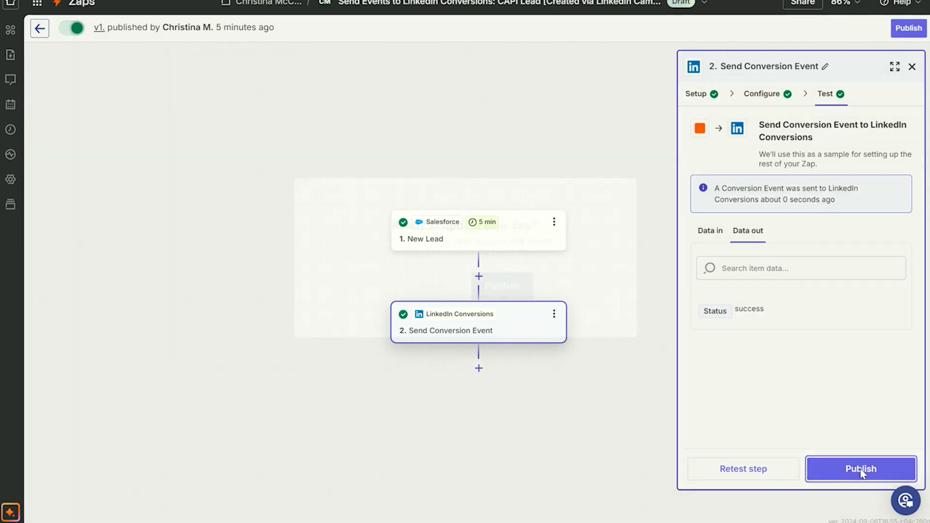
# Publish the Zap and confirm in the dialog so it goes live.
pyautogui.click(860, 469)
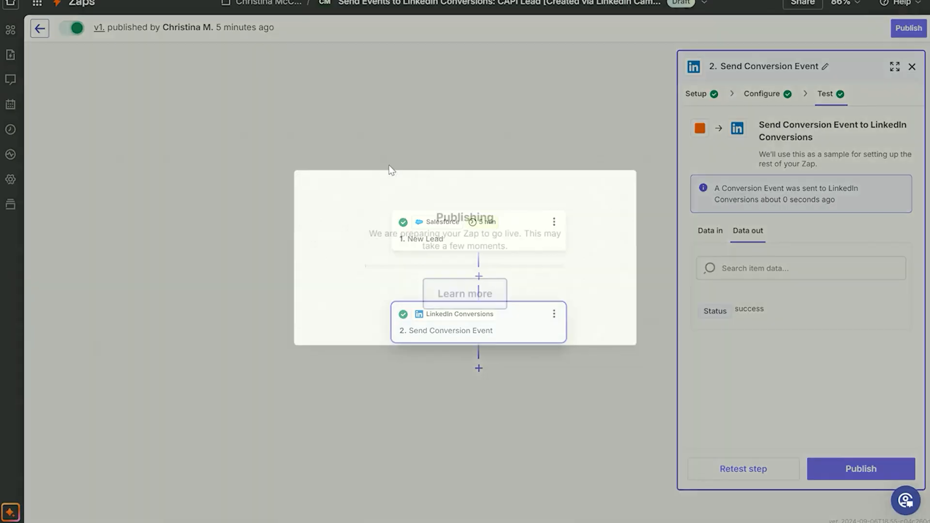
pyautogui.click(861, 469)
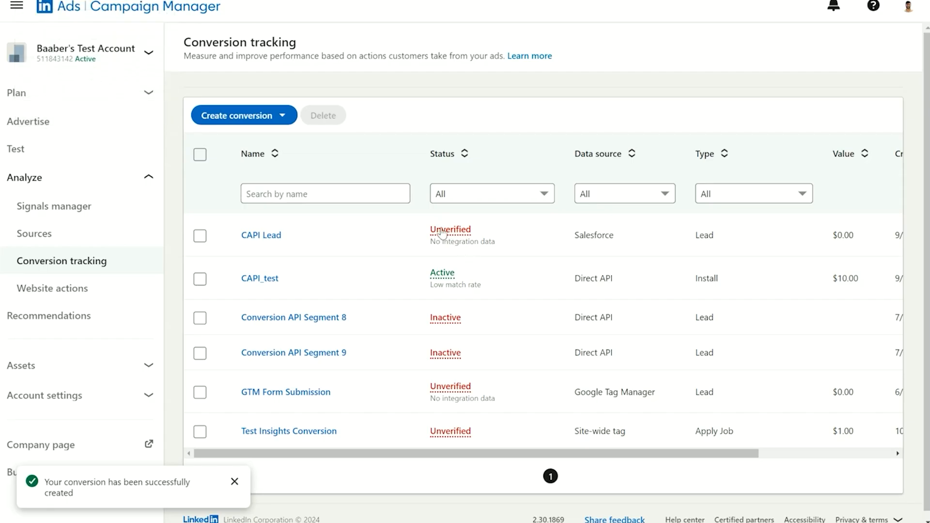
pyautogui.moveTo(527, 316)
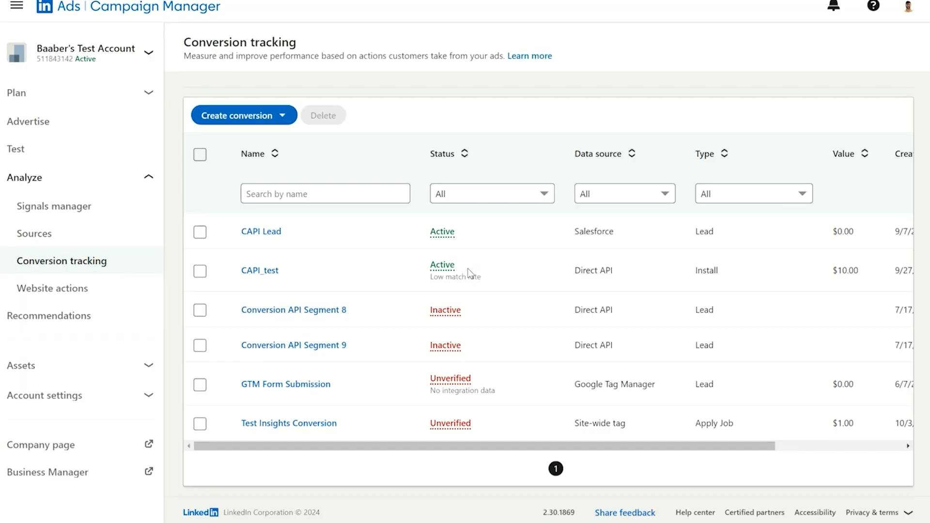
pyautogui.moveTo(439, 236)
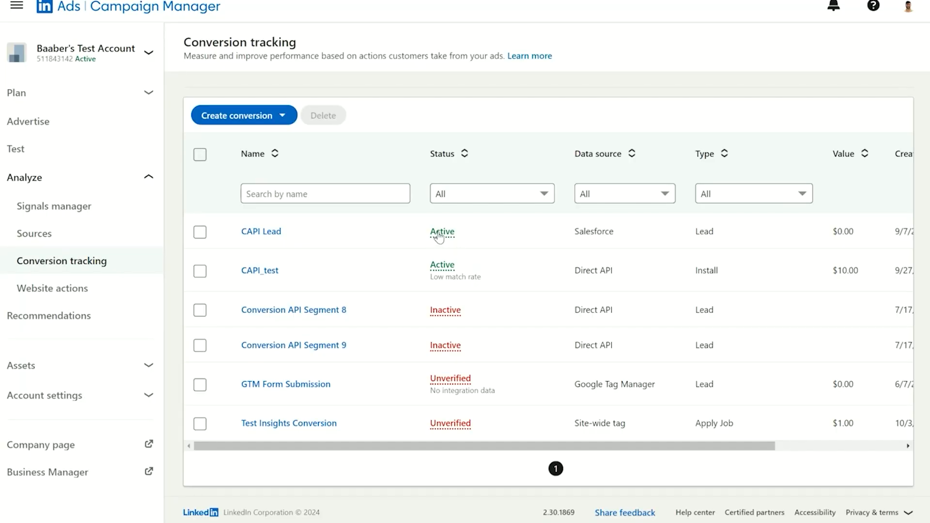
pyautogui.moveTo(450, 231)
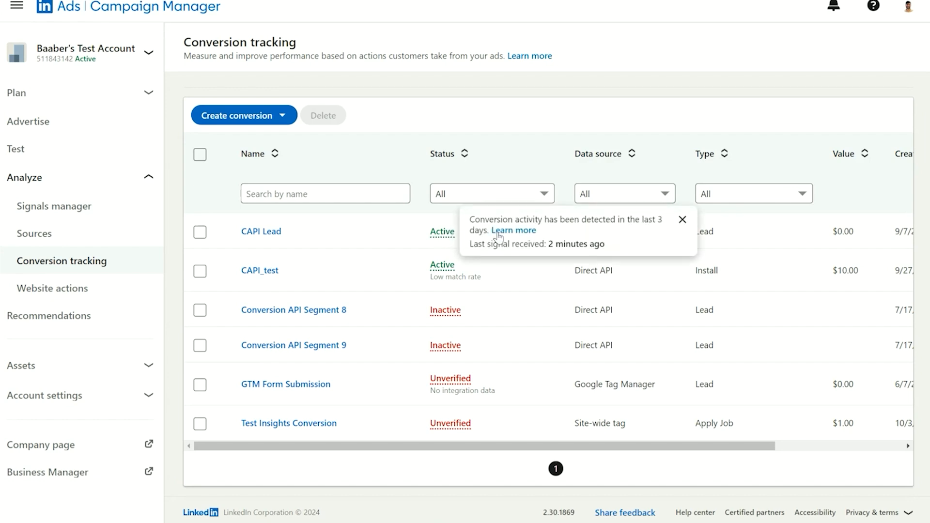
pyautogui.moveTo(564, 249)
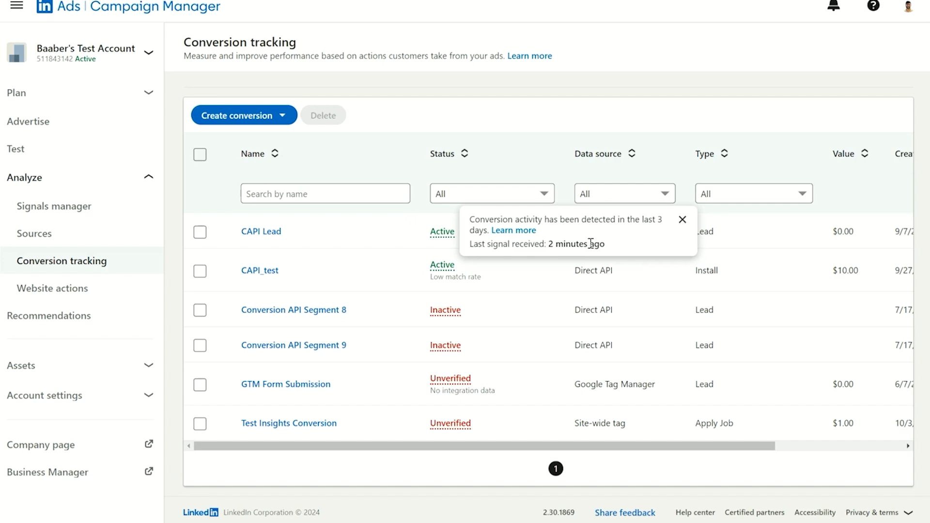
pyautogui.moveTo(665, 225)
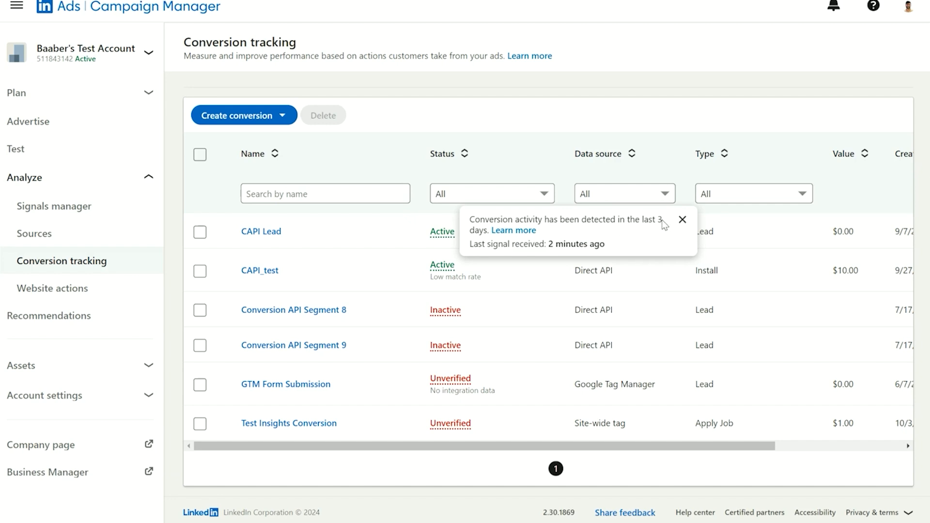
pyautogui.moveTo(659, 222)
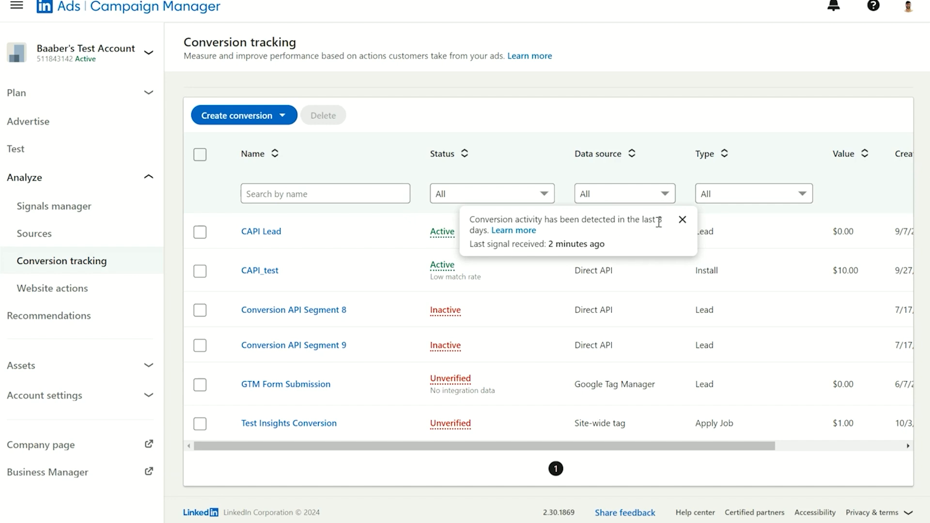